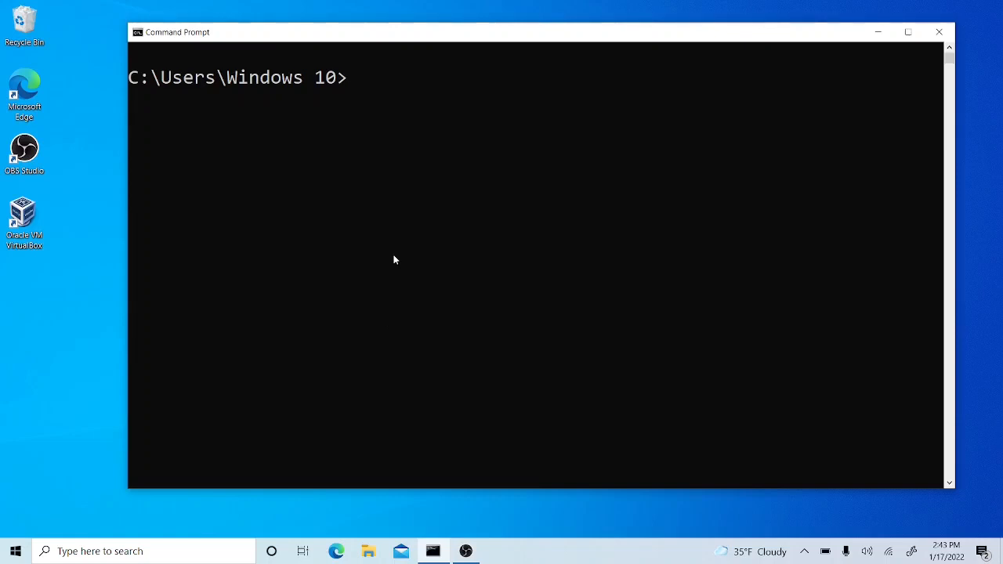
Run gfortran, see the 'not recognized' error, and close the Command Prompt window
{"action": "type", "text": "gfortr"}
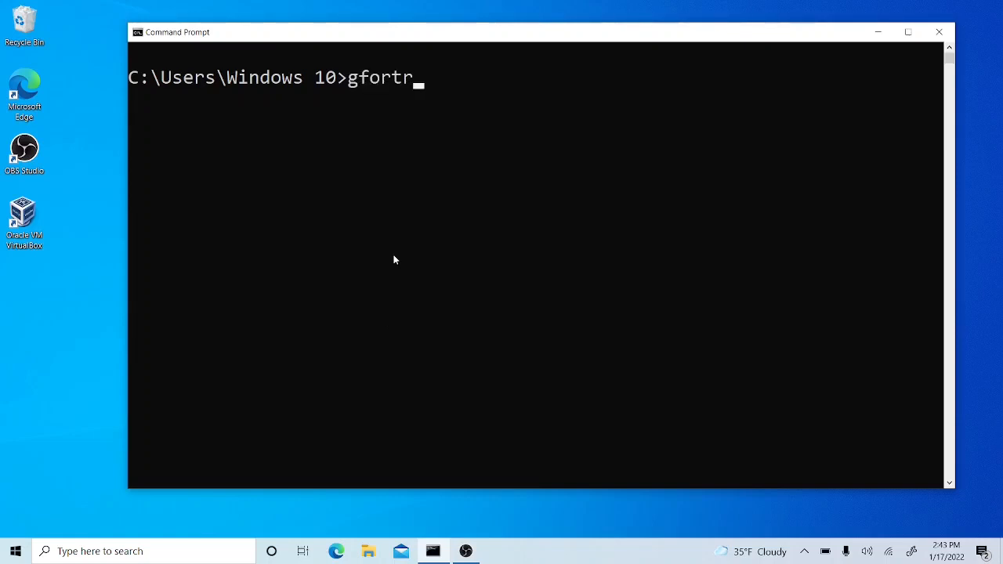
{"action": "type", "text": "an"}
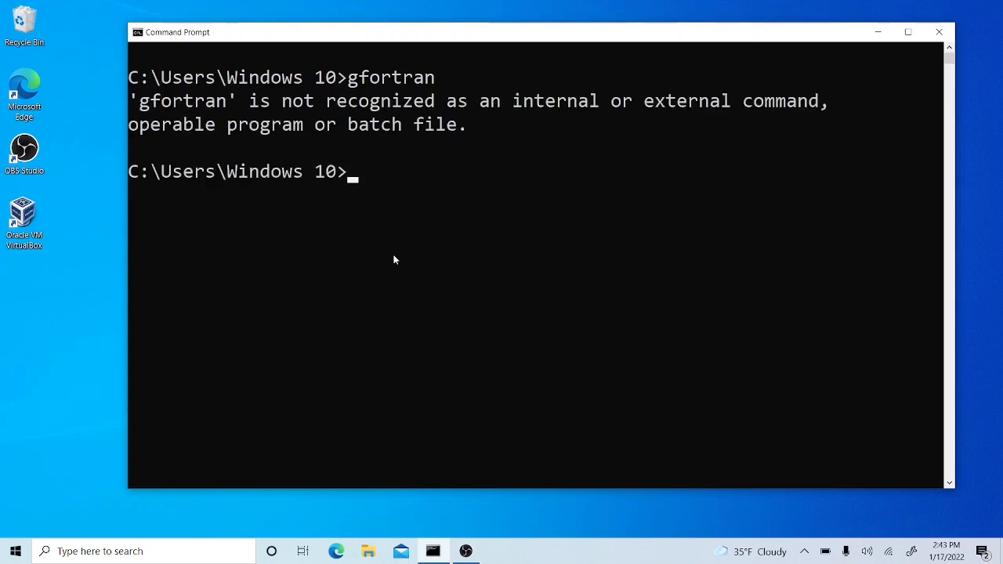
{"action": "mouse_move", "coordinate": [939, 31]}
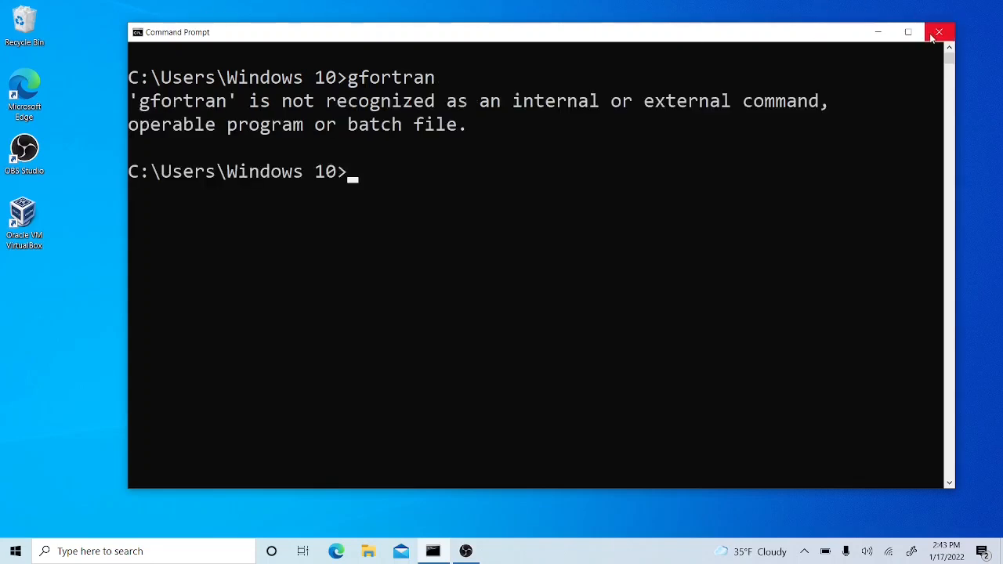
{"action": "left_click", "coordinate": [939, 31]}
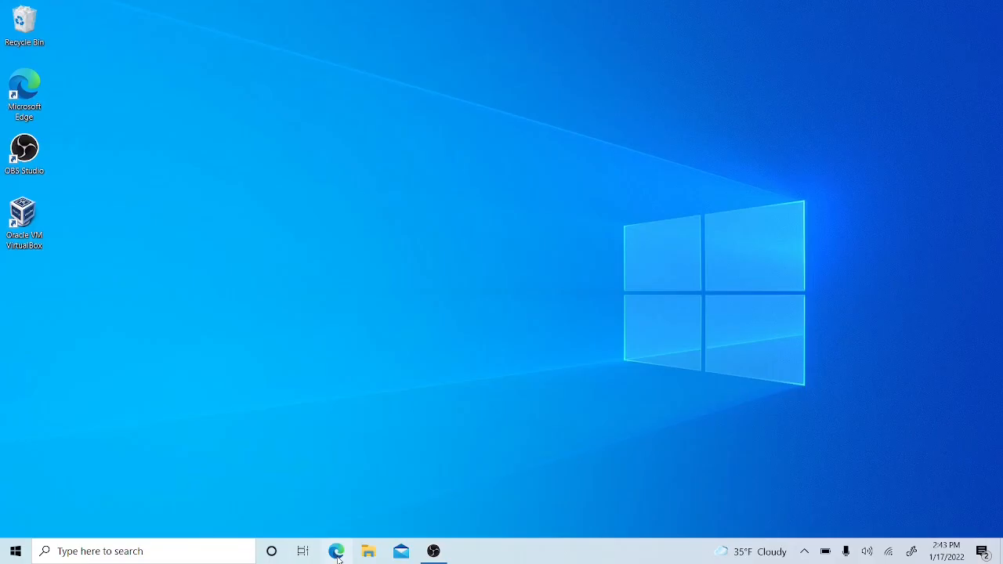
Download strawberry-perl-5.32.1.1-64bit.msi from strawberryperl.com in Edge and launch it
{"action": "left_click", "coordinate": [335, 552]}
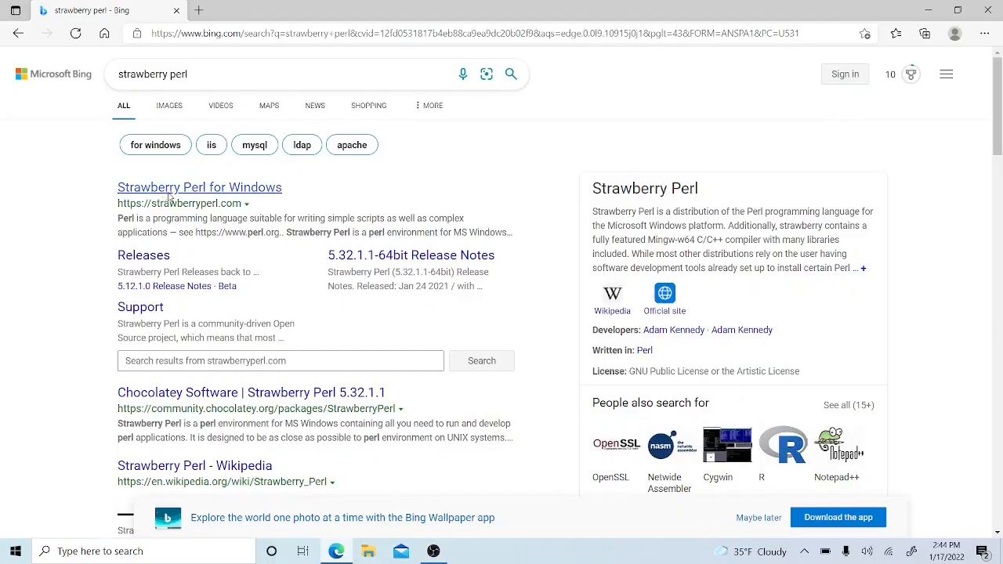
{"action": "left_click", "coordinate": [199, 188]}
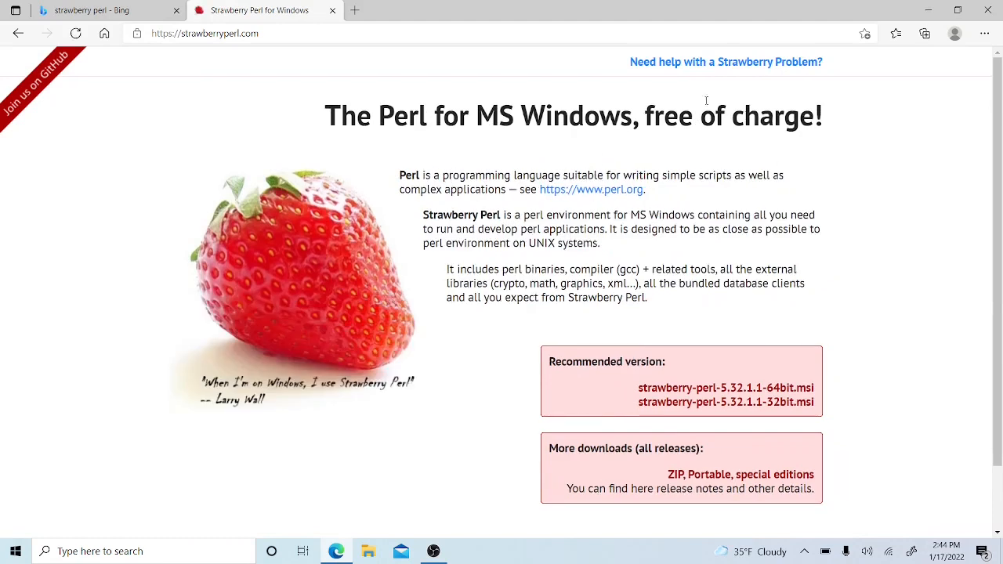
{"action": "mouse_move", "coordinate": [720, 373]}
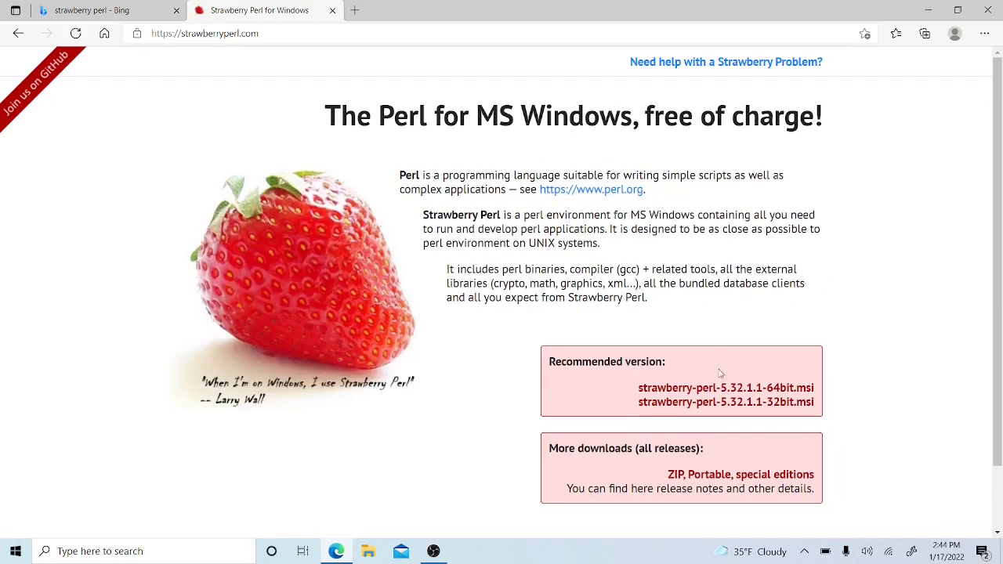
{"action": "mouse_move", "coordinate": [721, 389]}
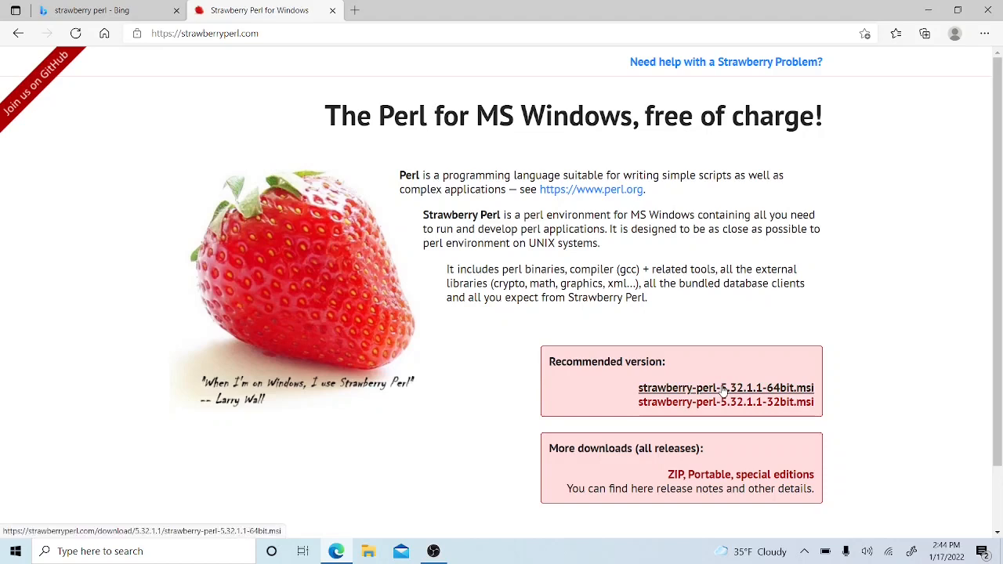
{"action": "left_click", "coordinate": [724, 389]}
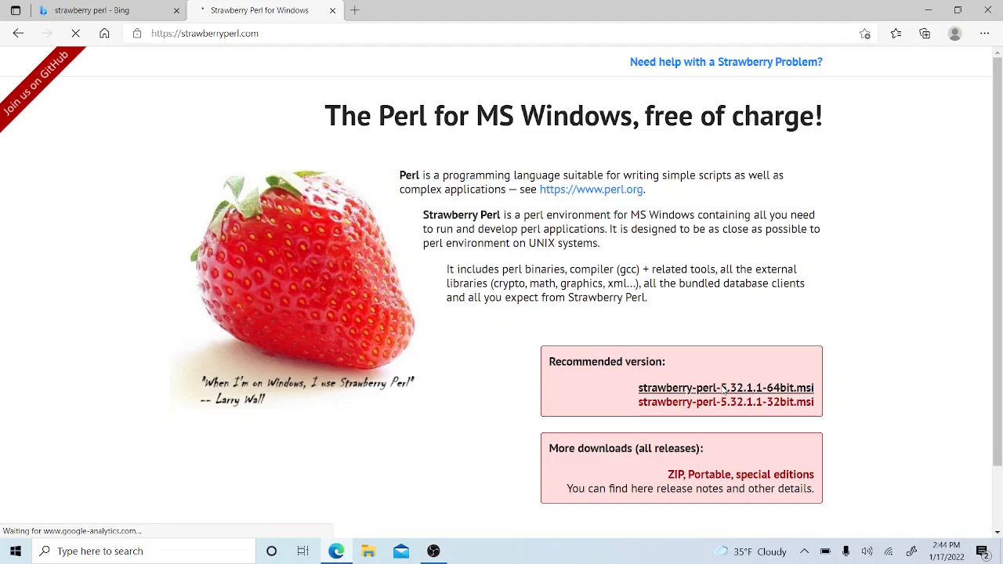
{"action": "left_click", "coordinate": [924, 33]}
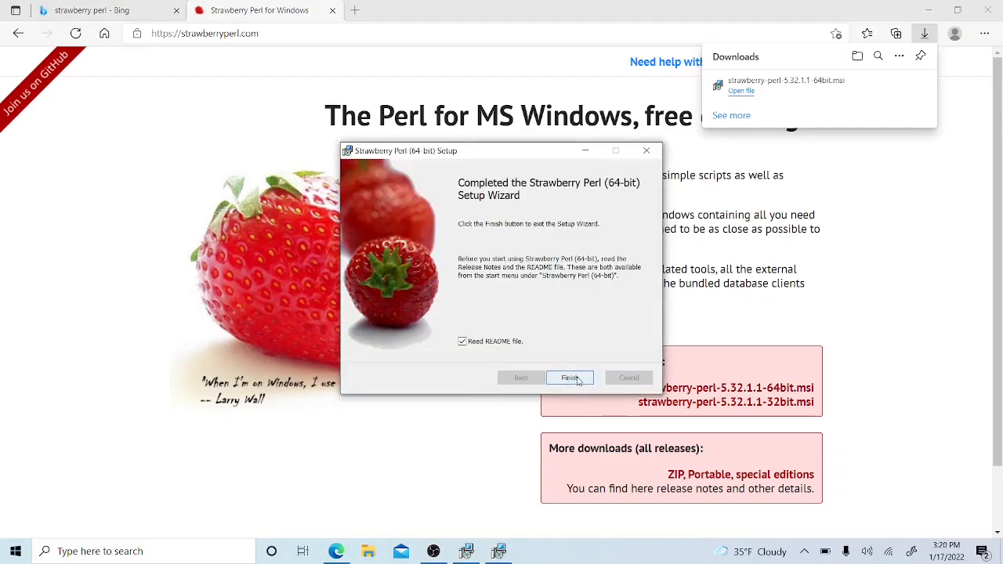
Accept the license, keep C:\Strawberry\ as the folder, install Strawberry Perl and finish the wizard
{"action": "left_click", "coordinate": [571, 378]}
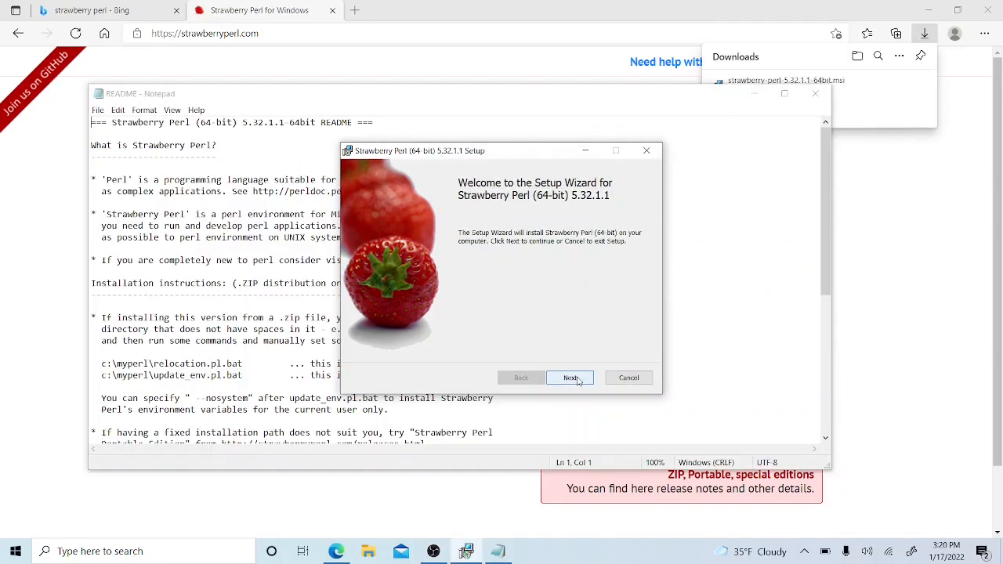
{"action": "left_click", "coordinate": [570, 378]}
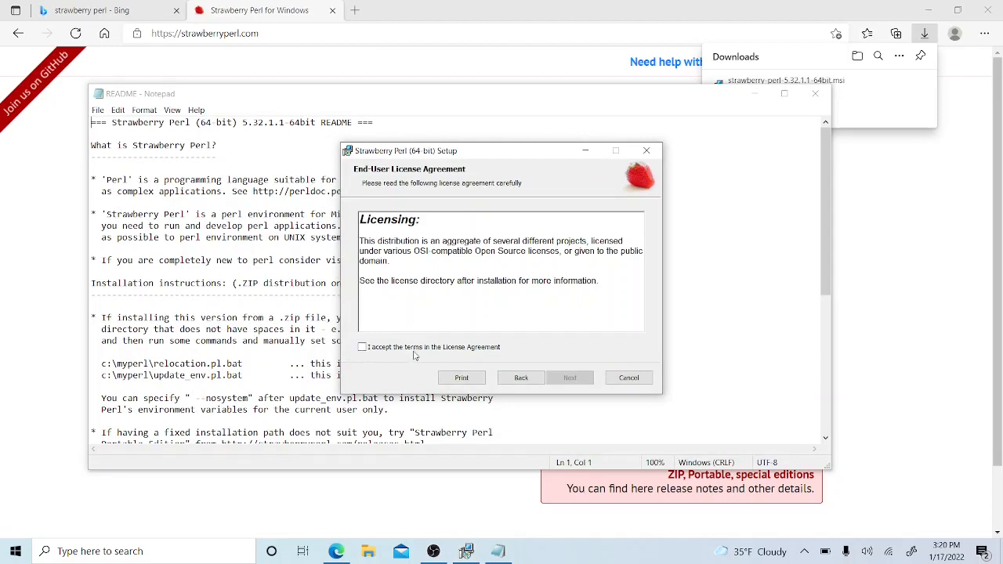
{"action": "left_click", "coordinate": [363, 348]}
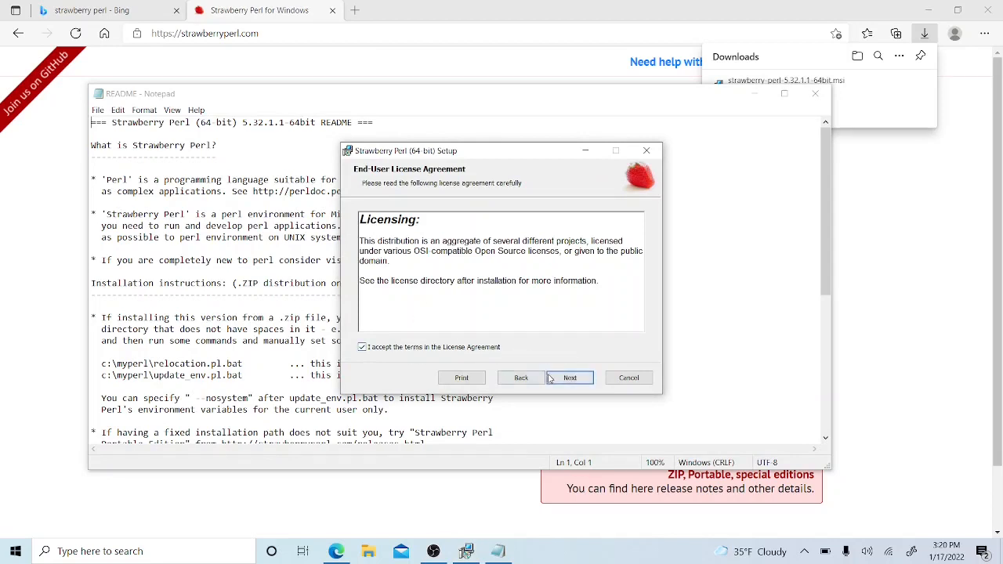
{"action": "left_click", "coordinate": [570, 378]}
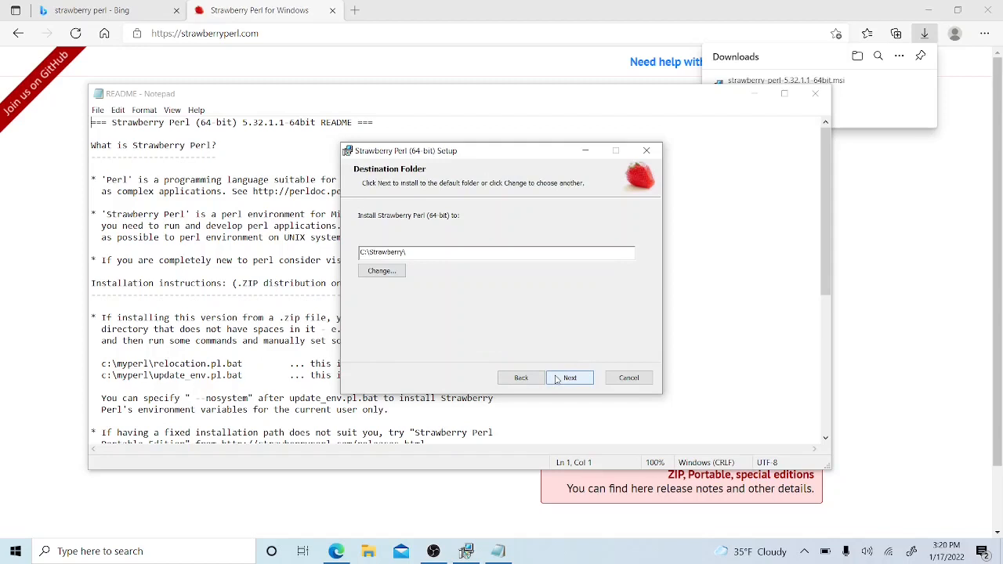
{"action": "left_click", "coordinate": [570, 376]}
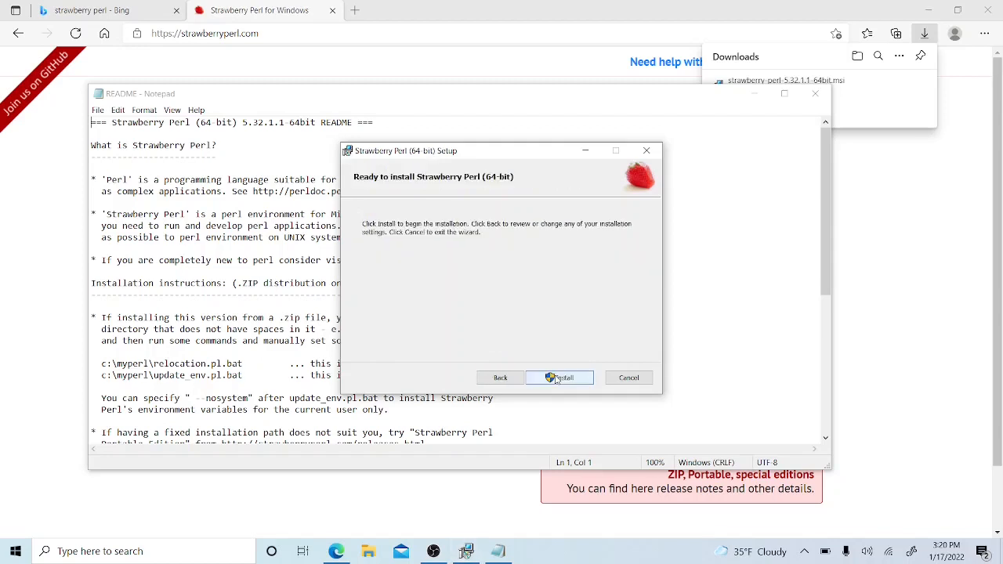
{"action": "left_click", "coordinate": [559, 376]}
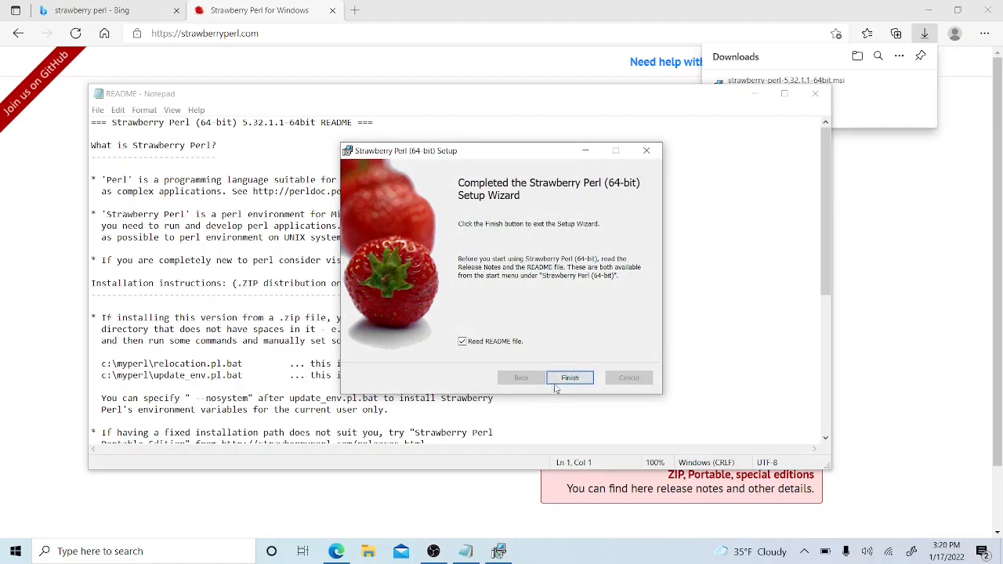
{"action": "left_click", "coordinate": [571, 377]}
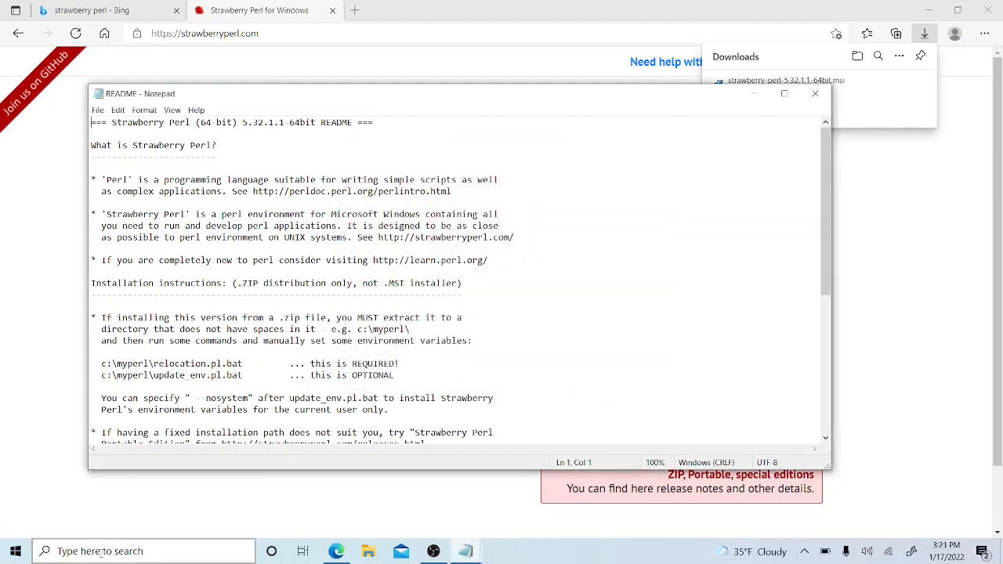
Launch a fresh Command Prompt via a 'cmd' search and move it to the top-left
{"action": "left_click", "coordinate": [144, 552]}
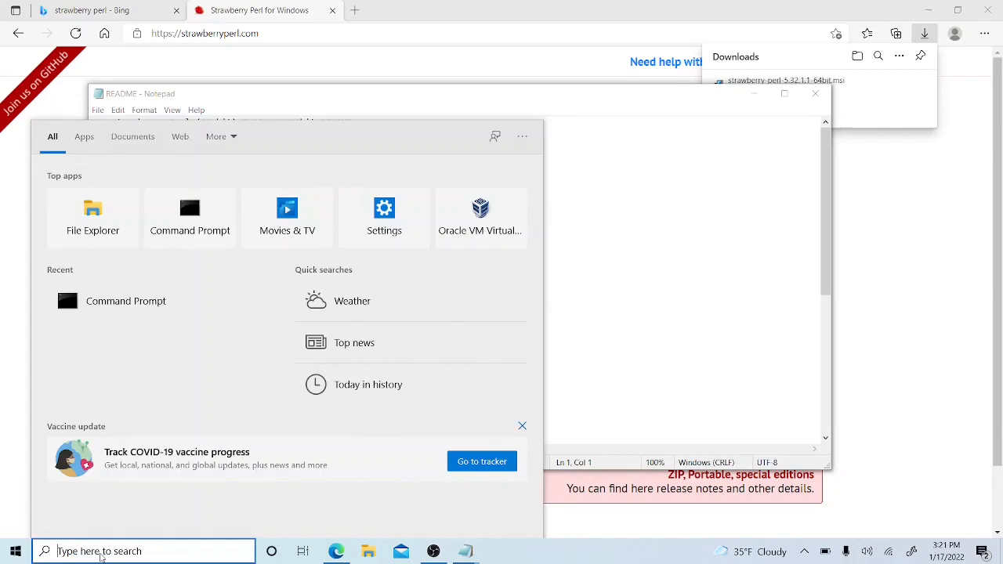
{"action": "type", "text": "cmd"}
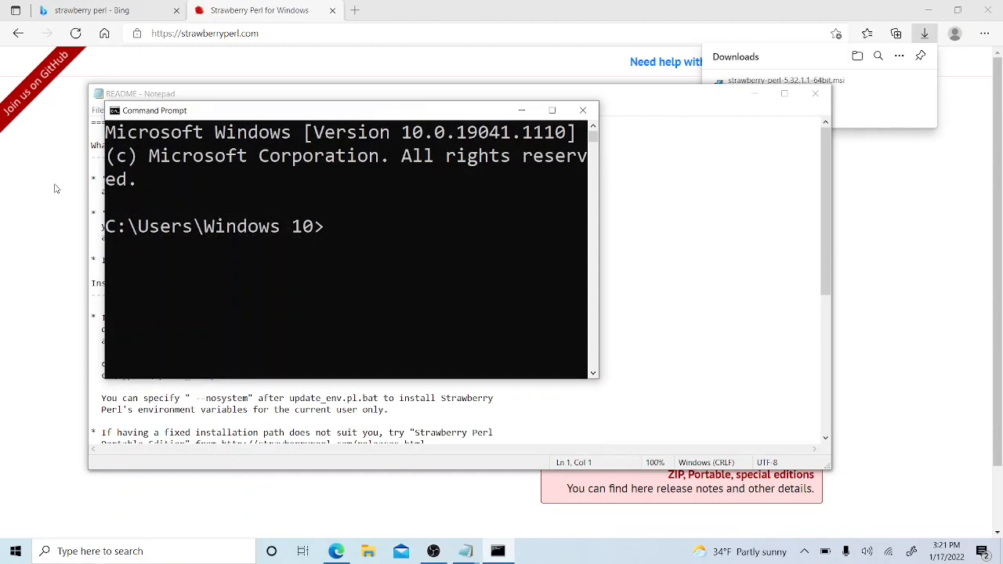
{"action": "mouse_move", "coordinate": [241, 116]}
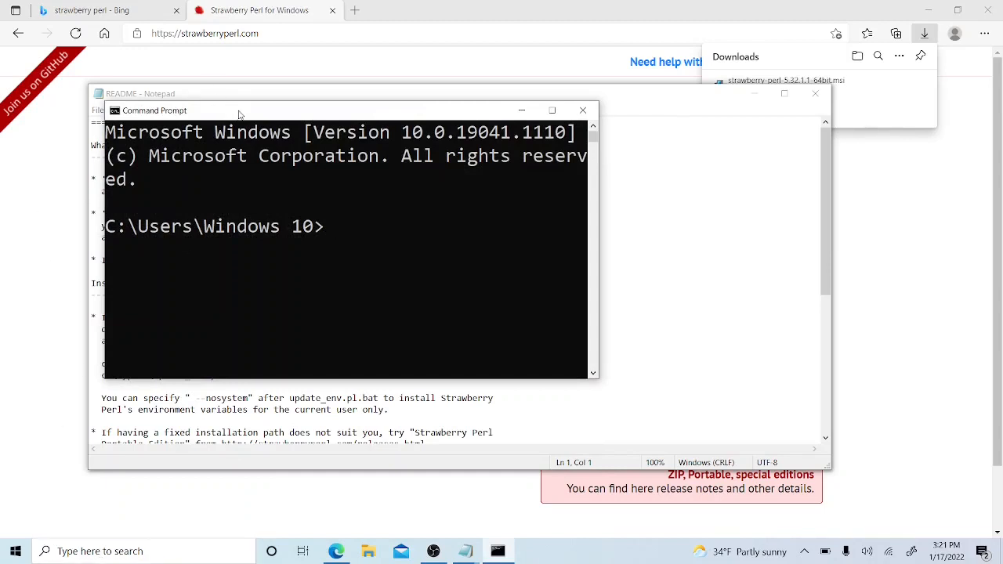
{"action": "left_click_drag", "start_coordinate": [236, 110], "coordinate": [172, 63]}
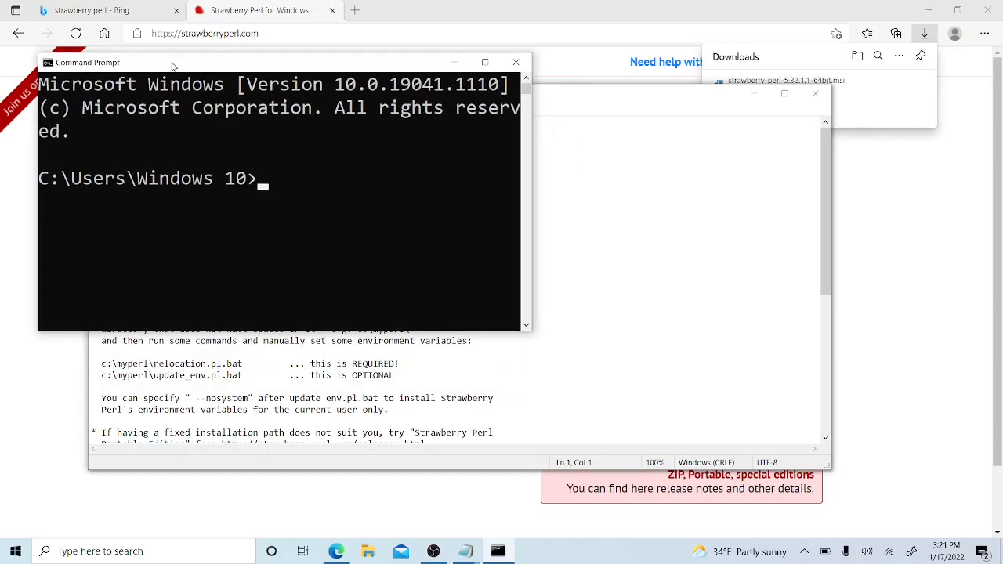
{"action": "mouse_move", "coordinate": [495, 298]}
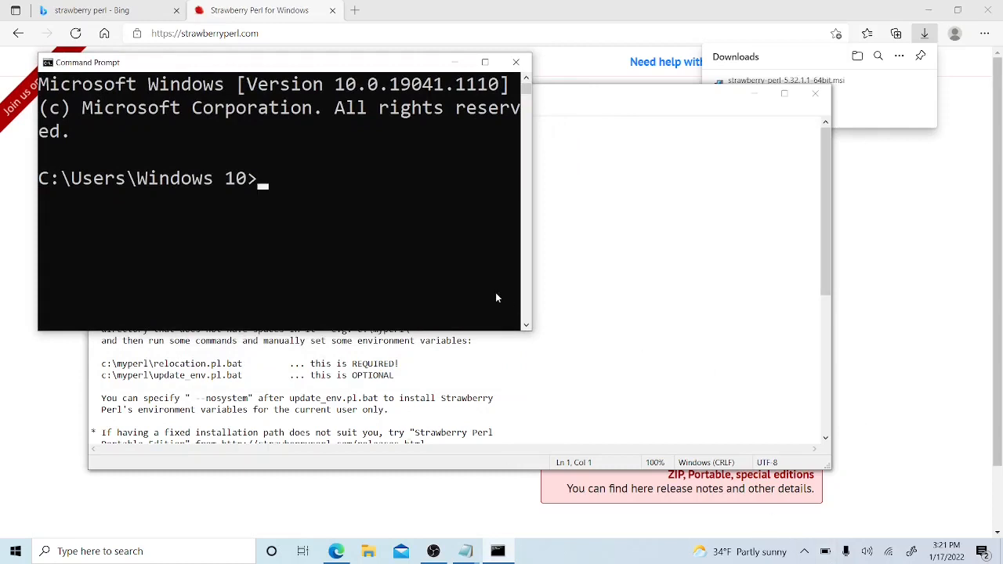
{"action": "mouse_move", "coordinate": [530, 332]}
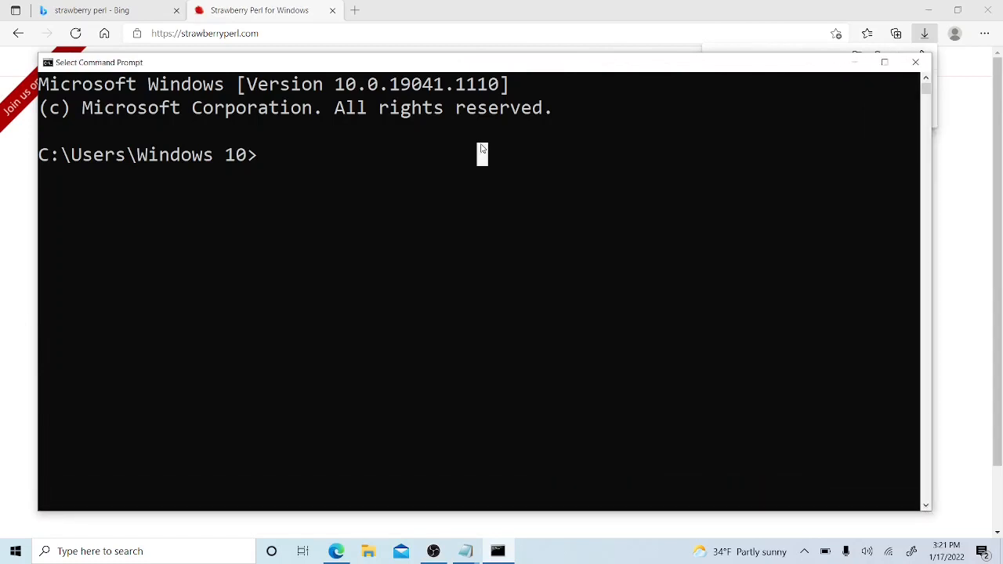
Run gfortran again and confirm it now responds with 'no input files'
{"action": "type", "text": "g"}
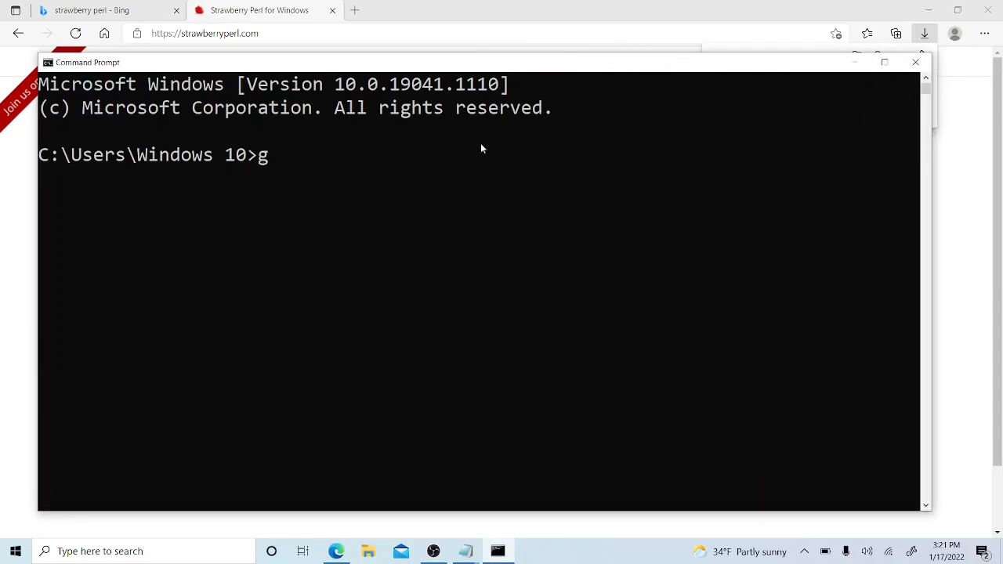
{"action": "type", "text": "fortr"}
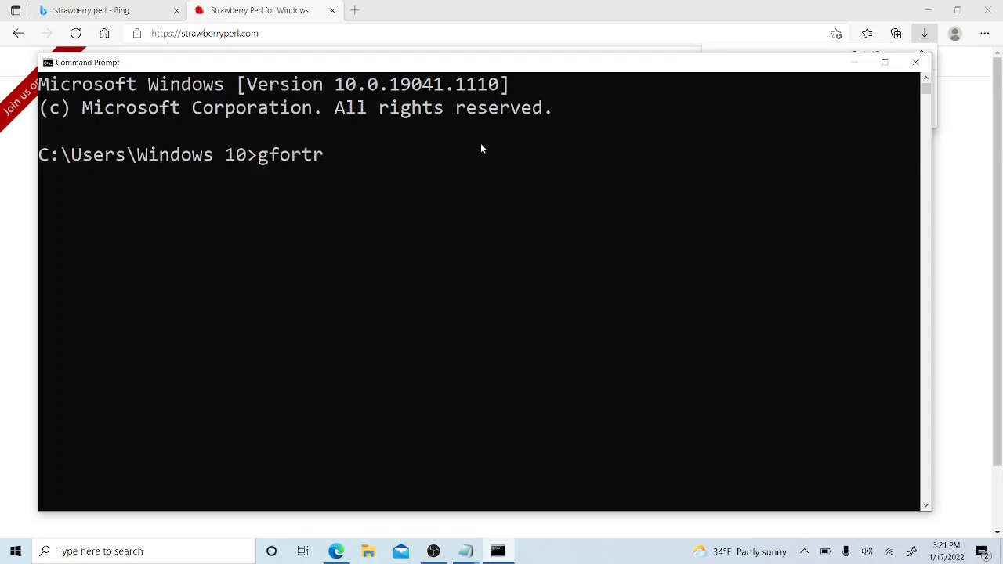
{"action": "type", "text": "an"}
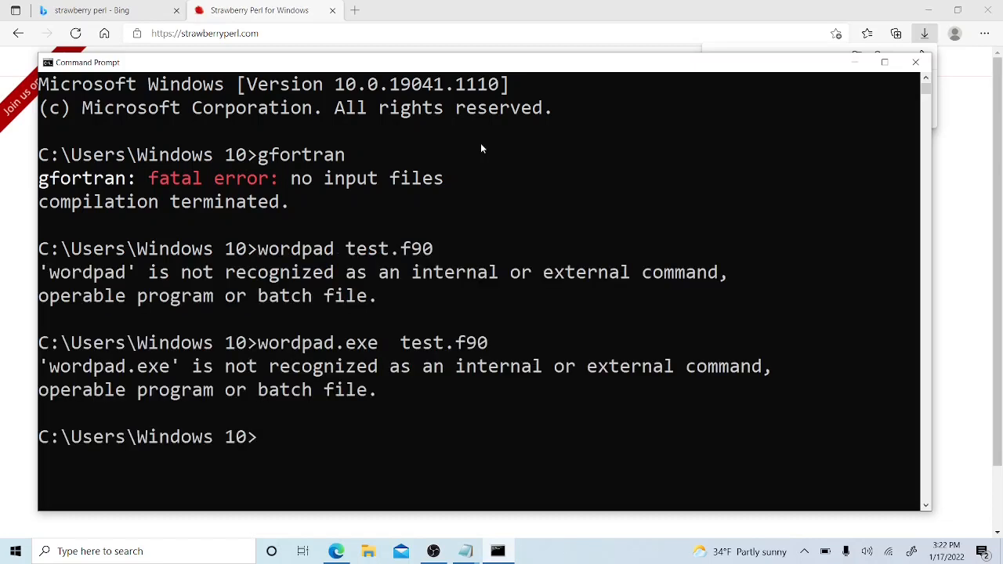
Run 'notepad test.f90' so Notepad offers to create the missing file
{"action": "type", "text": "n"}
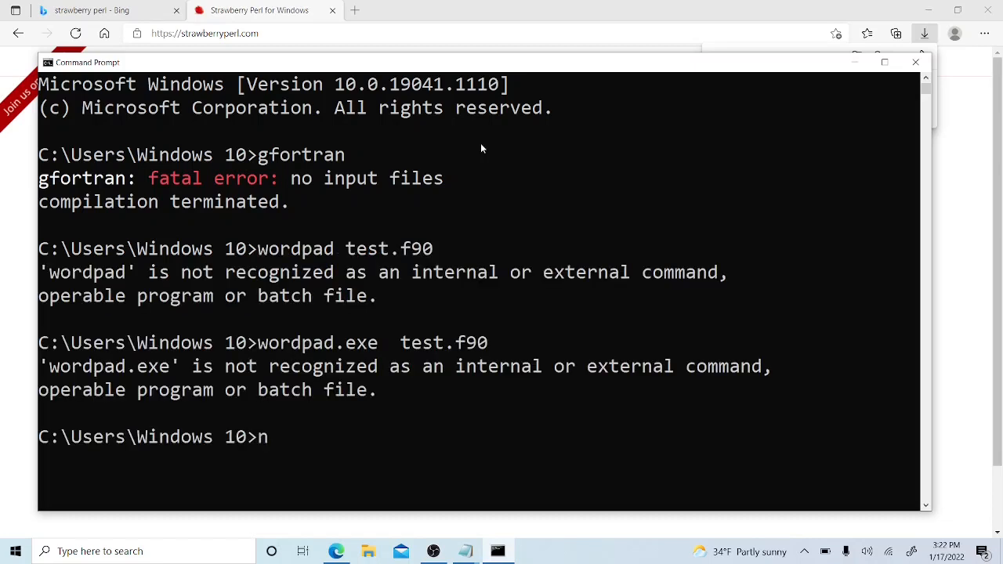
{"action": "type", "text": "otepa"}
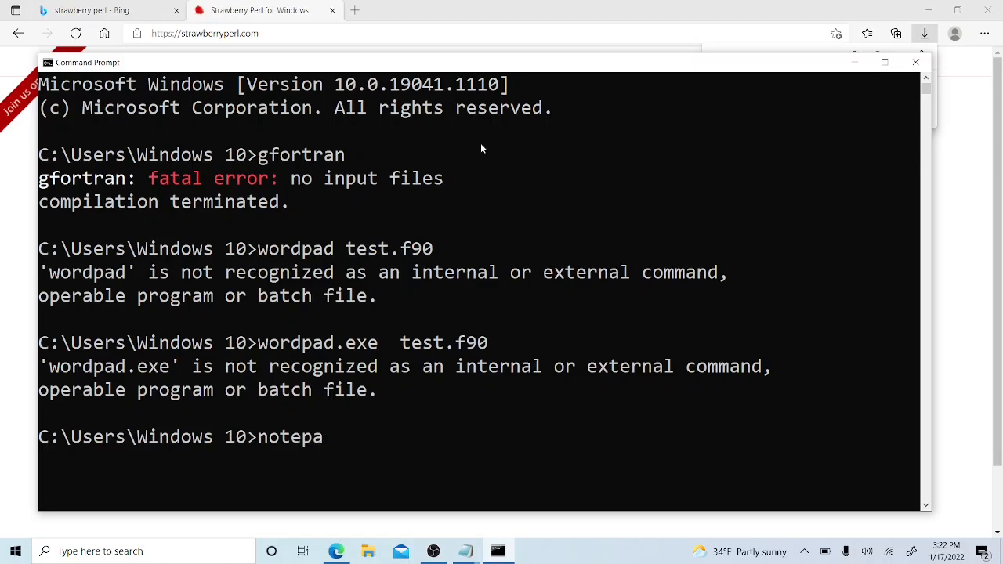
{"action": "type", "text": "d"}
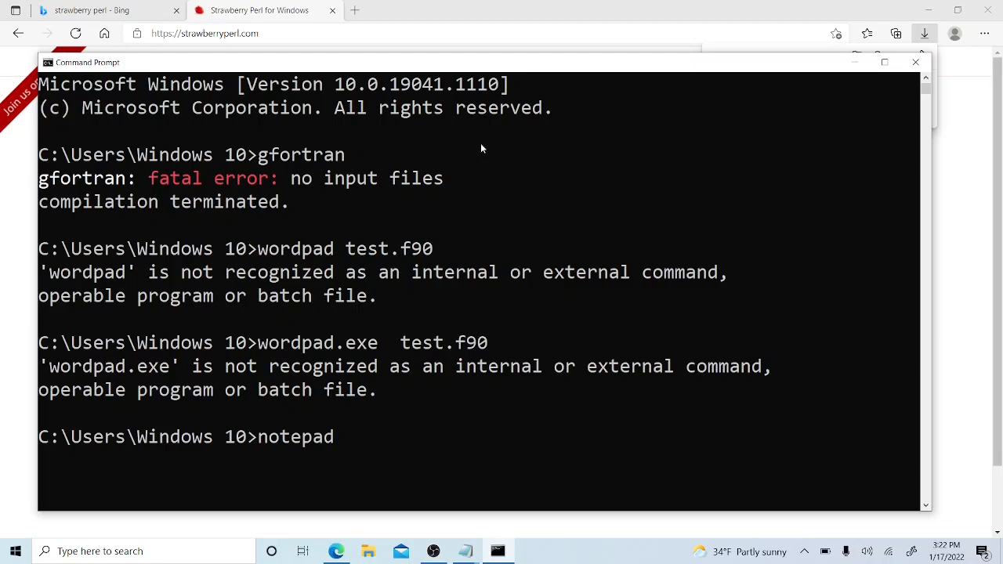
{"action": "type", "text": "test"}
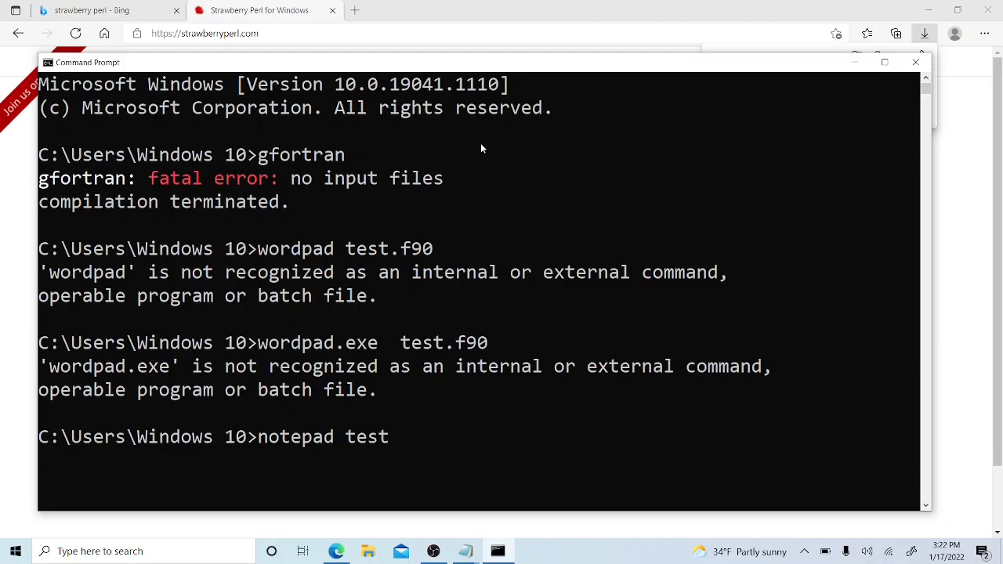
{"action": "type", "text": ".f"}
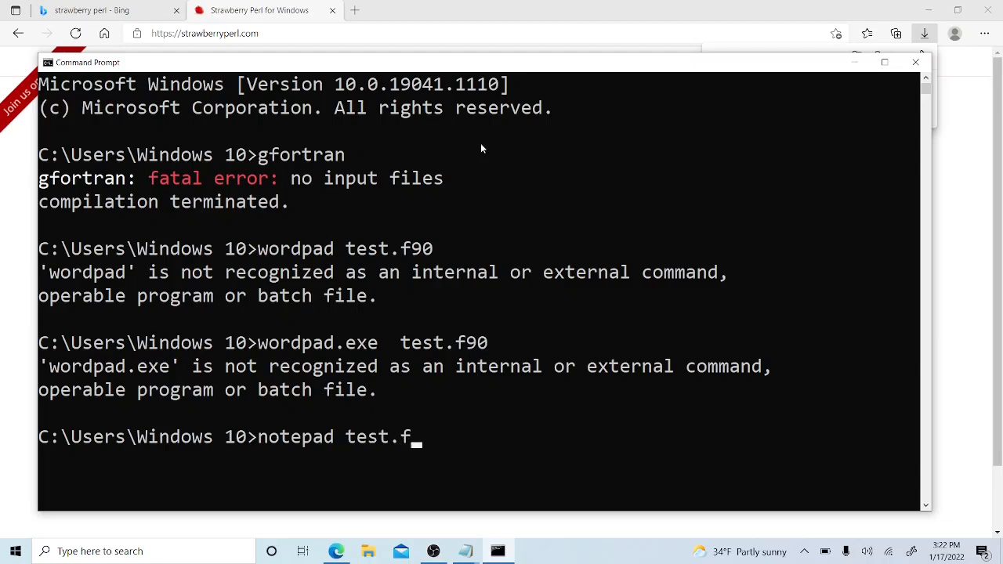
{"action": "type", "text": "90"}
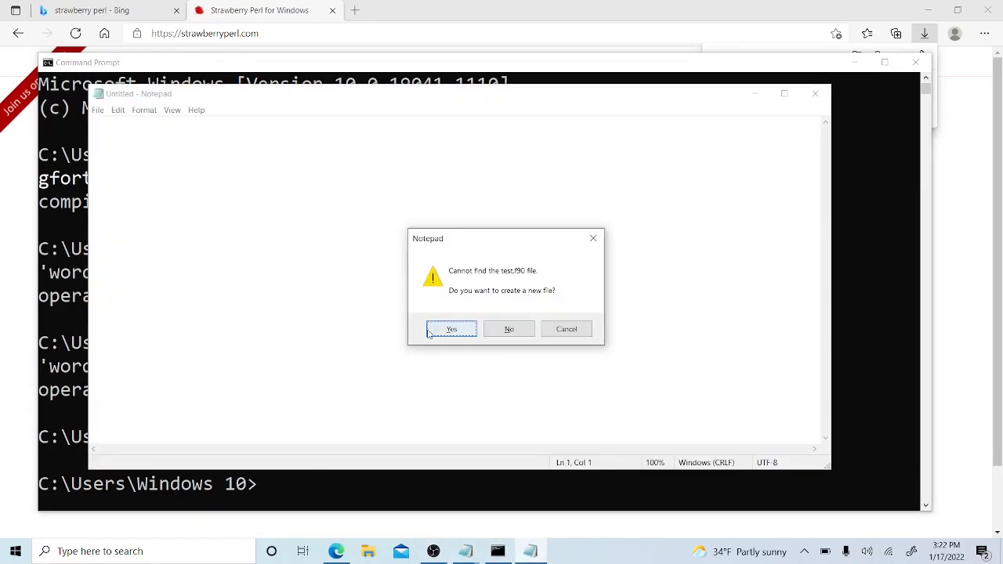
Create the missing test.f90 and begin it with 'program test1'
{"action": "left_click", "coordinate": [451, 329]}
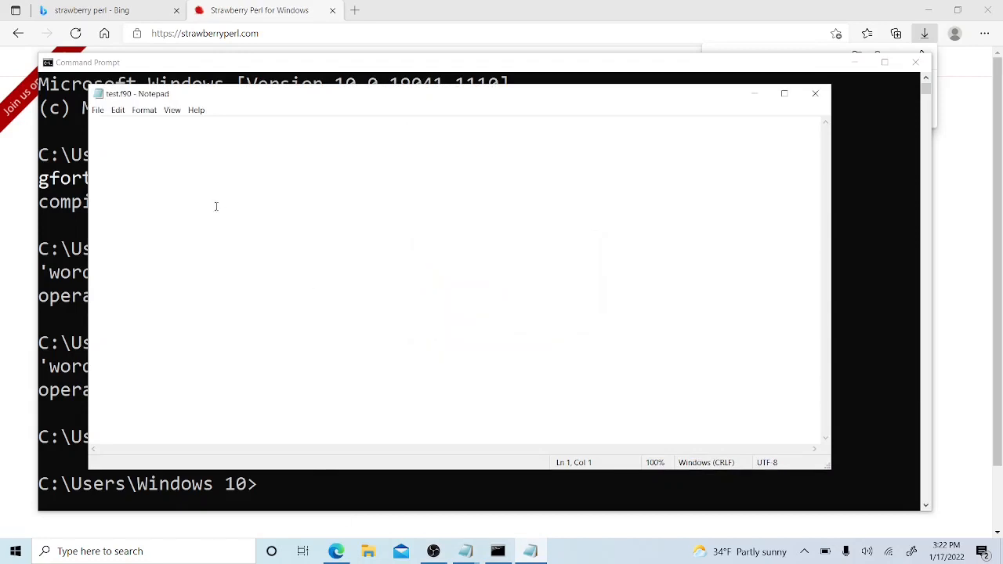
{"action": "mouse_move", "coordinate": [132, 147]}
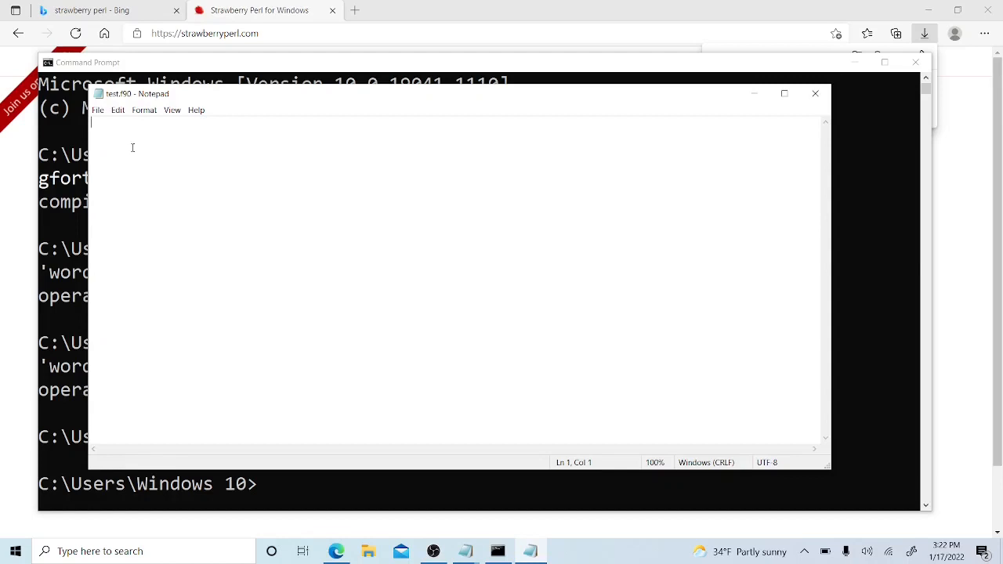
{"action": "type", "text": "p"}
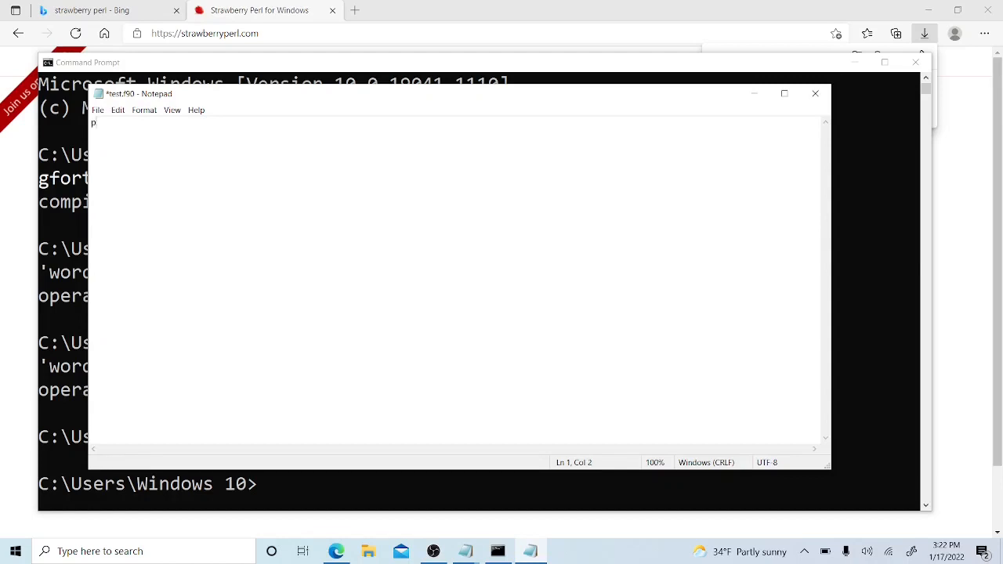
{"action": "type", "text": "rogram test1"}
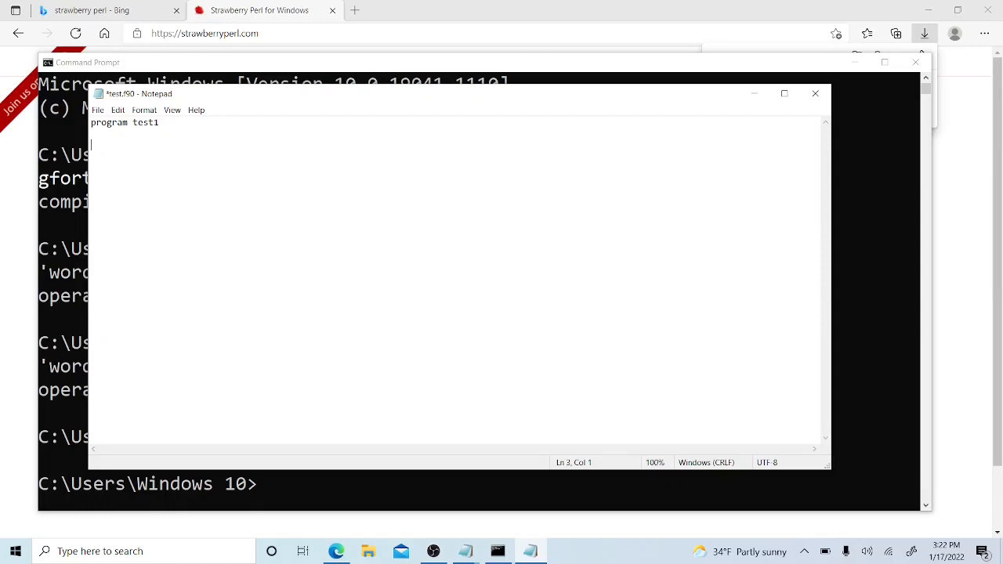
Add print *, 'hello world' and end, then save test.f90
{"action": "type", "text": "prin"}
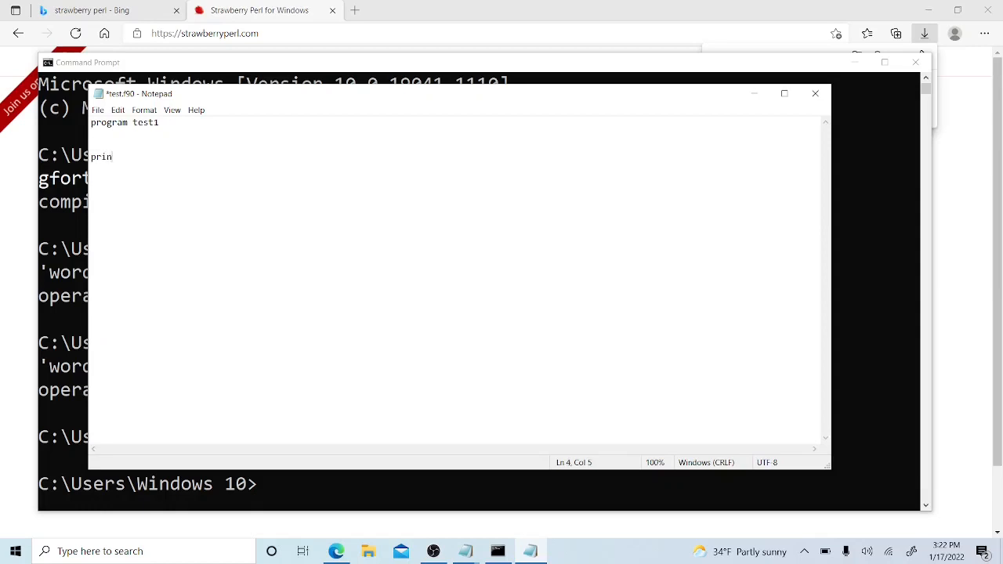
{"action": "type", "text": "t*,"}
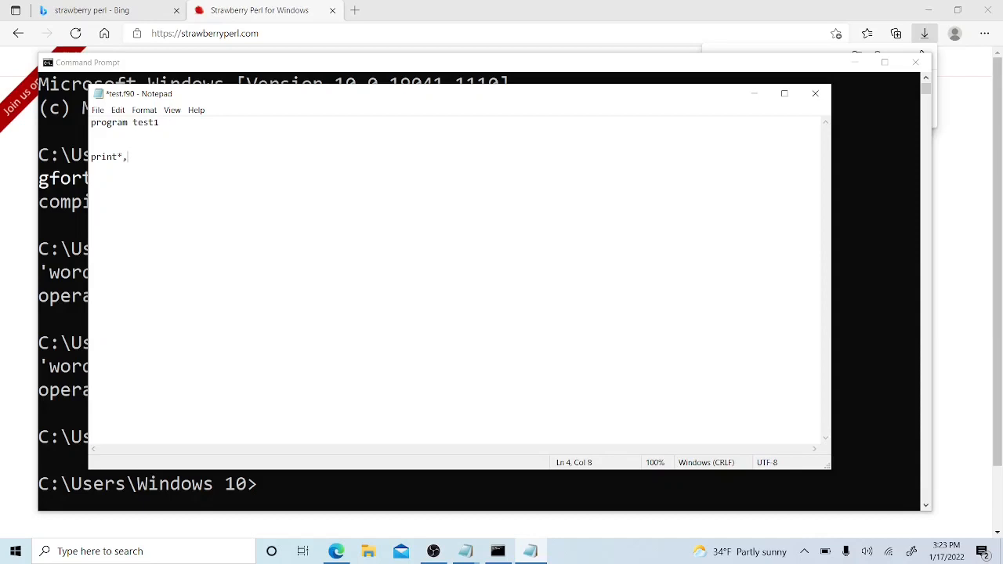
{"action": "type", "text": "'he"}
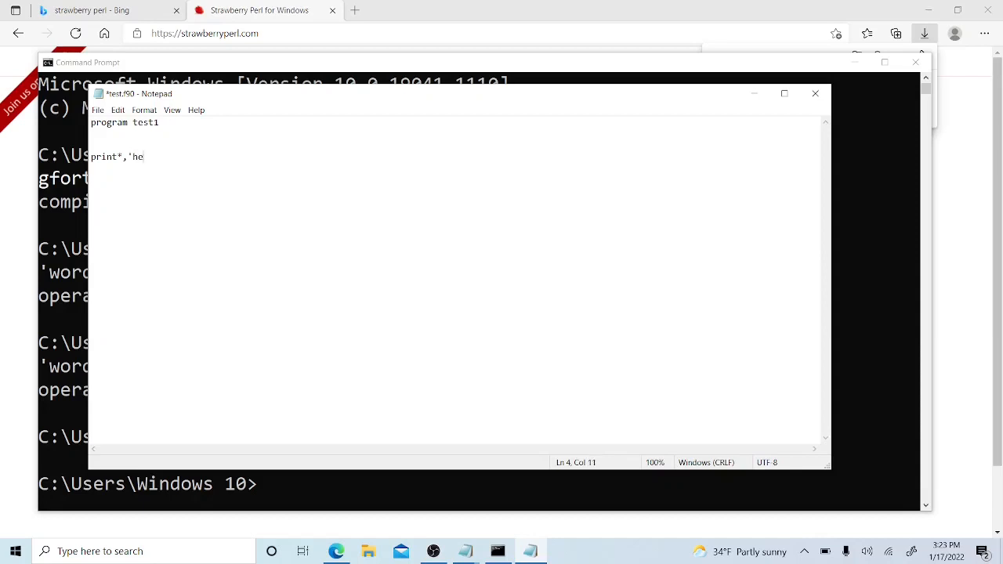
{"action": "type", "text": "llo"}
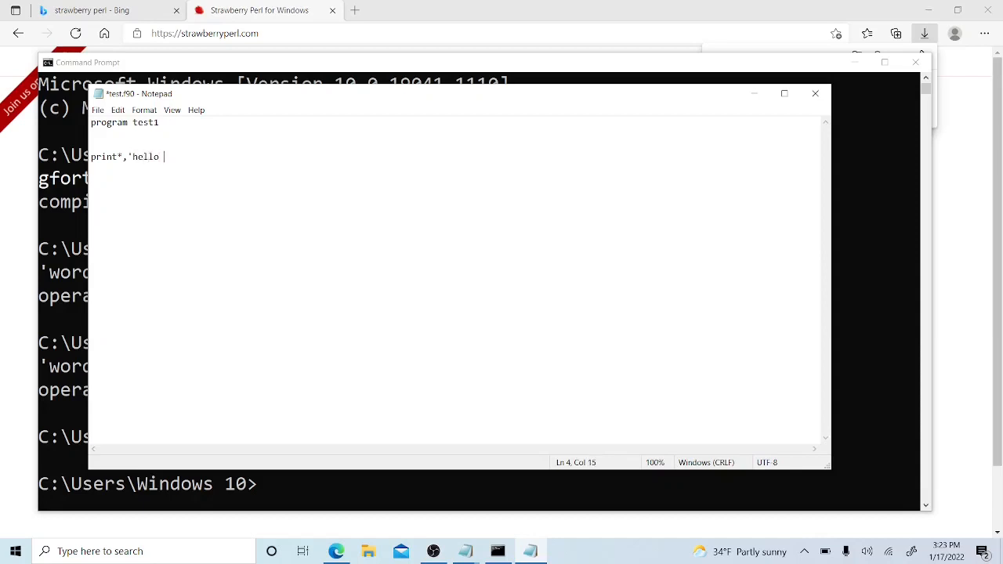
{"action": "type", "text": "world"}
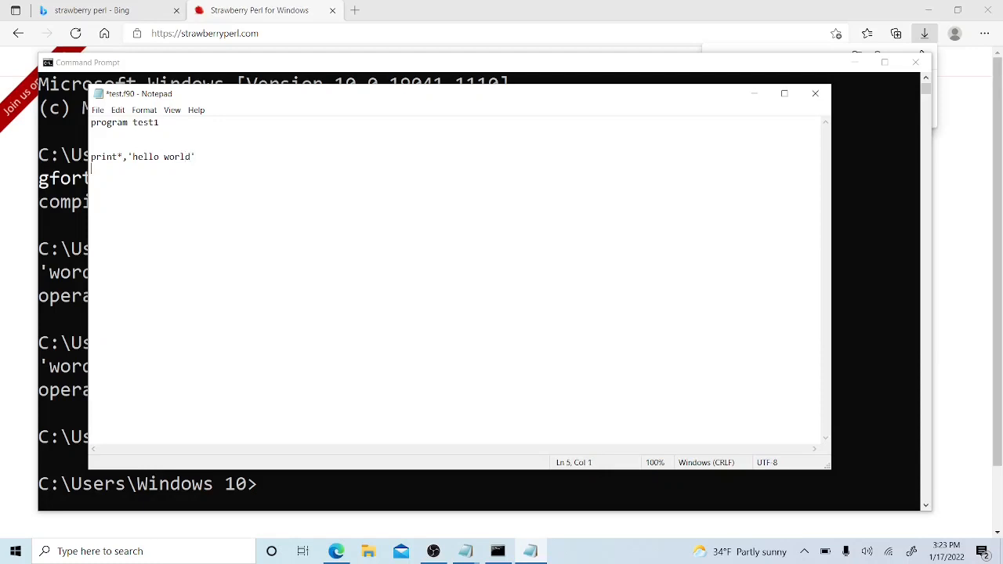
{"action": "type", "text": "end"}
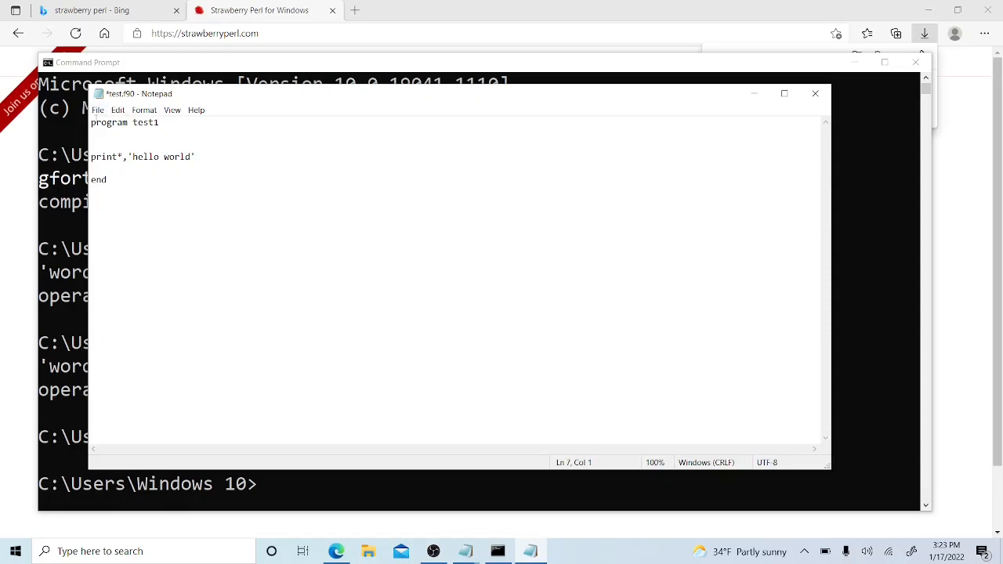
{"action": "left_click", "coordinate": [97, 110]}
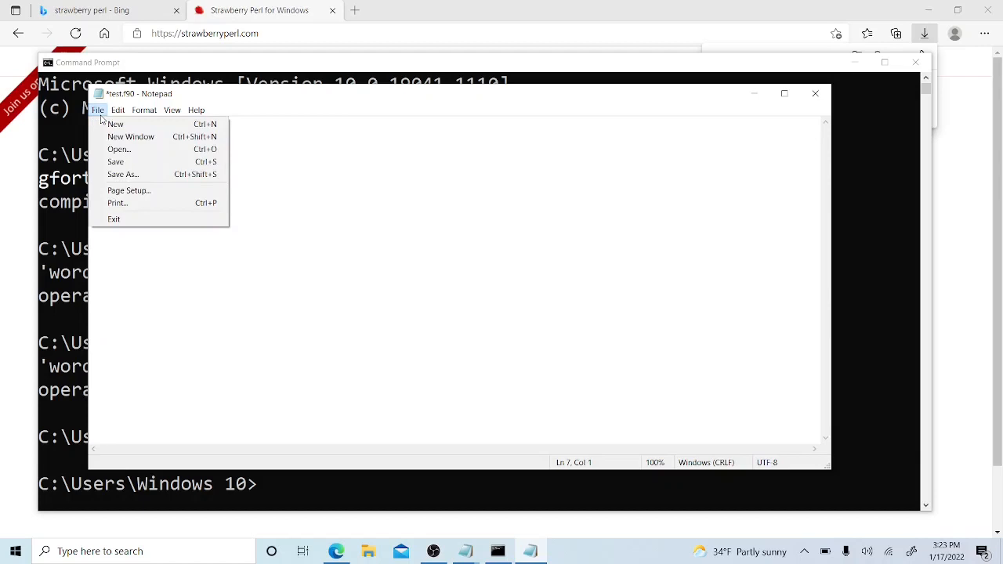
{"action": "mouse_move", "coordinate": [116, 161]}
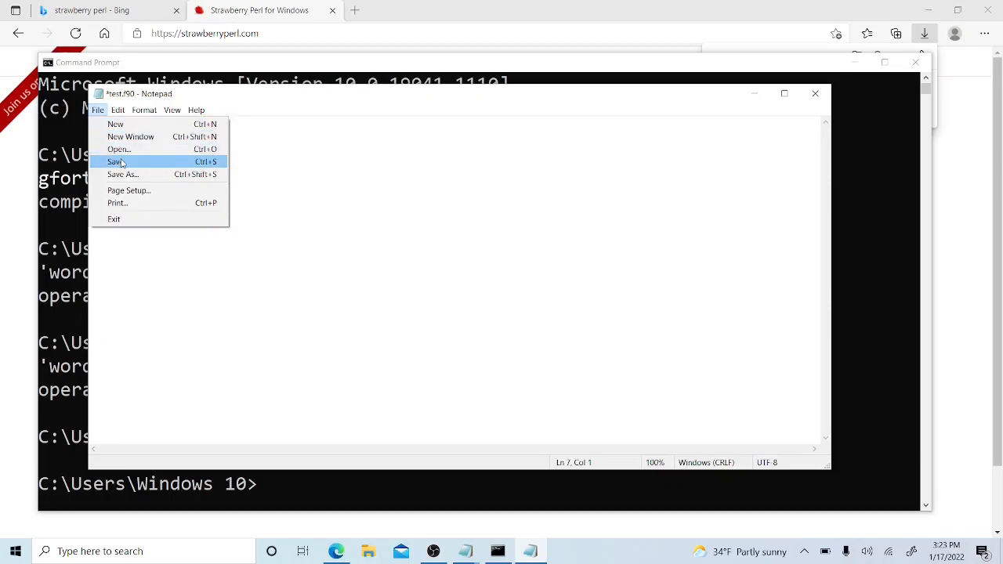
{"action": "left_click", "coordinate": [115, 161]}
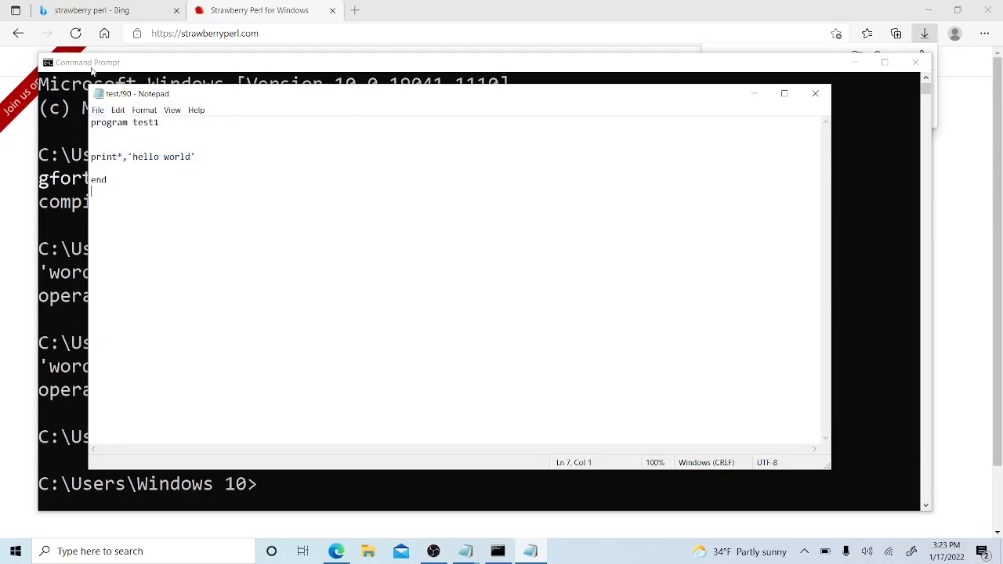
Confirm test.f90 exists with 'dir *.f90' and compile it with gfortran test.f90
{"action": "left_click", "coordinate": [97, 109]}
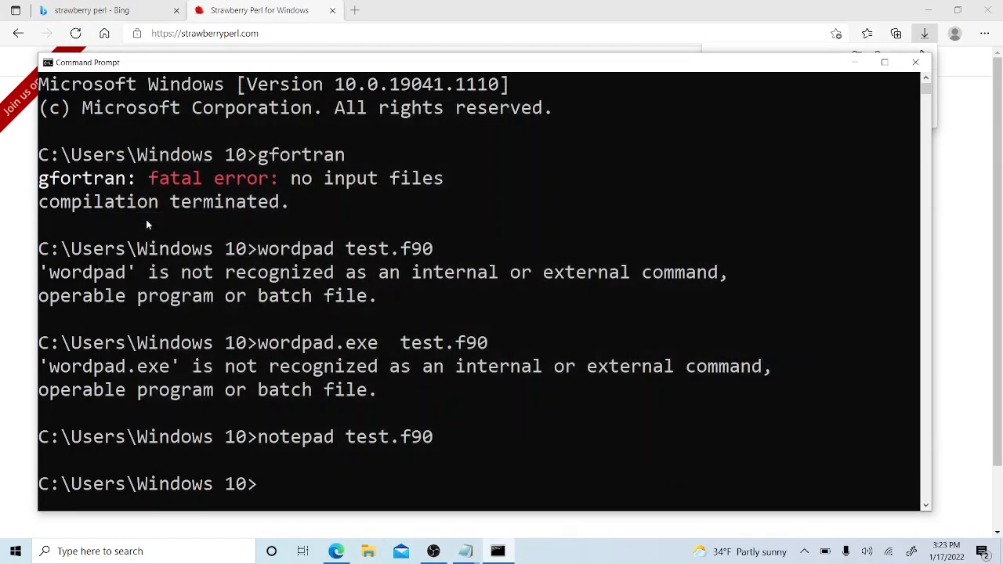
{"action": "mouse_move", "coordinate": [342, 207]}
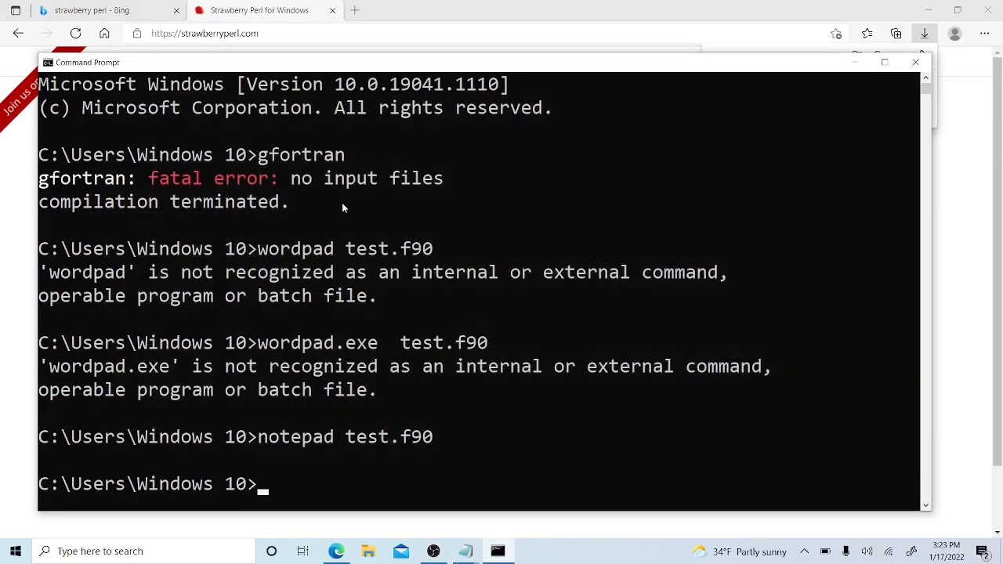
{"action": "type", "text": "dir *"}
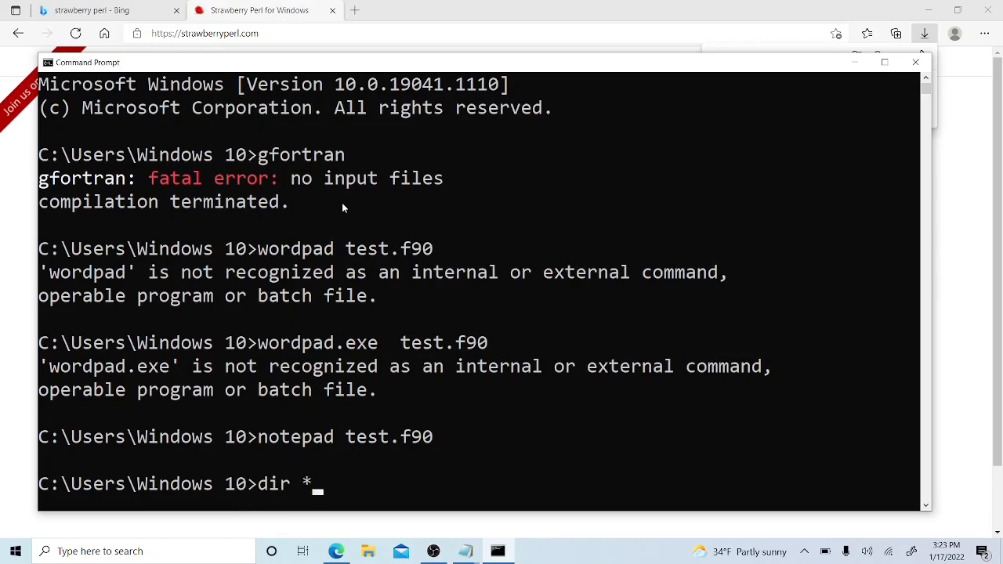
{"action": "type", "text": ".f90"}
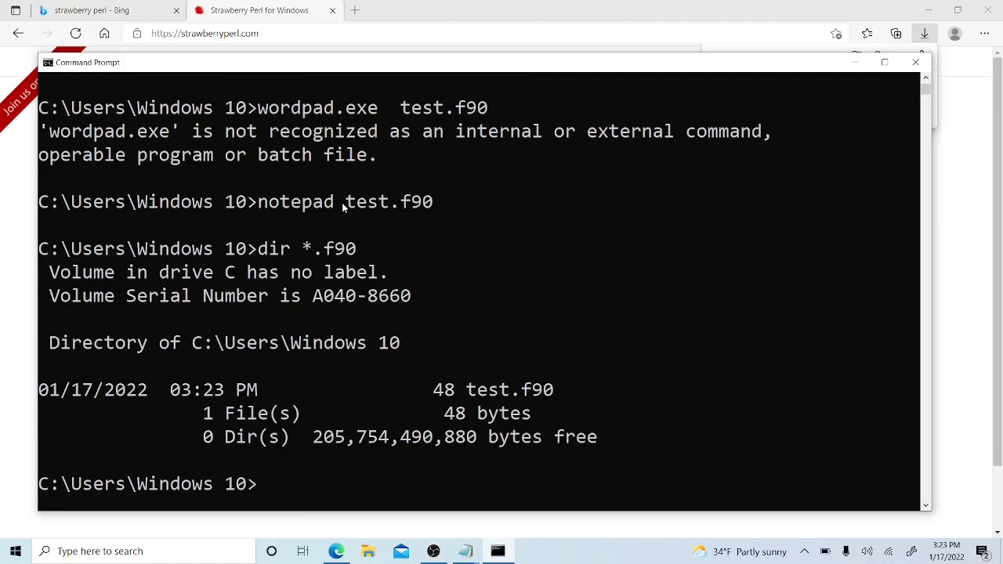
{"action": "type", "text": "gfortran test"}
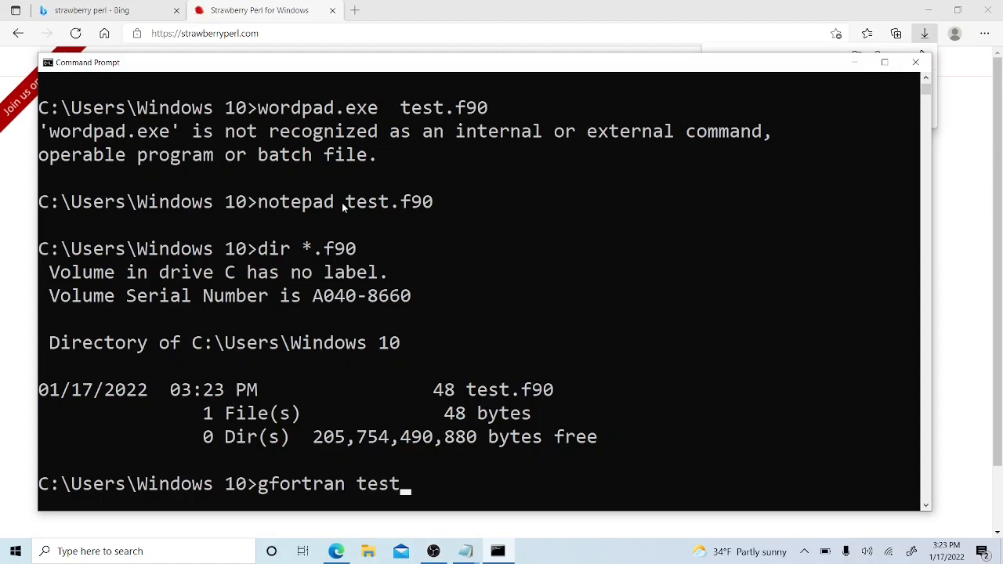
{"action": "type", "text": "."}
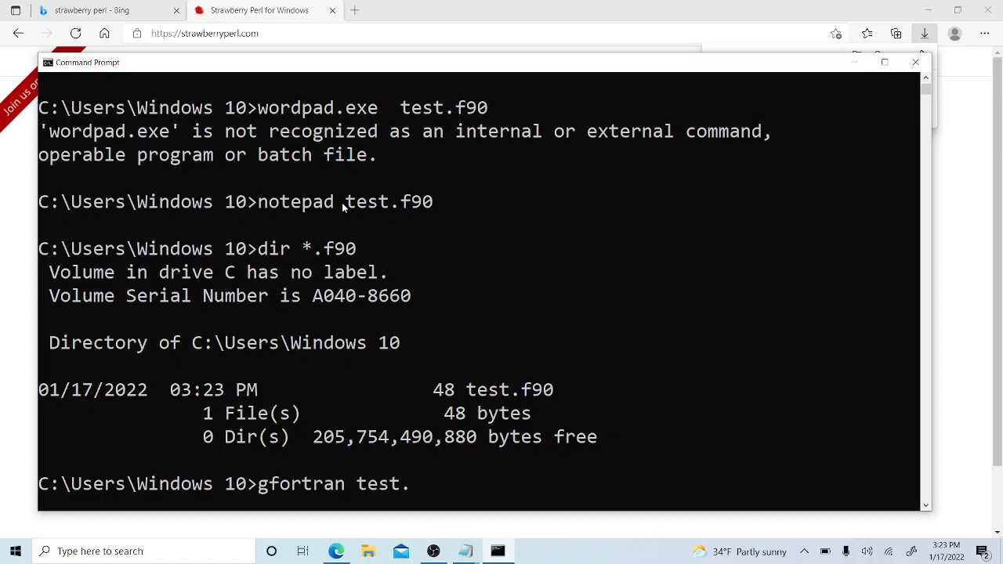
{"action": "type", "text": "f90"}
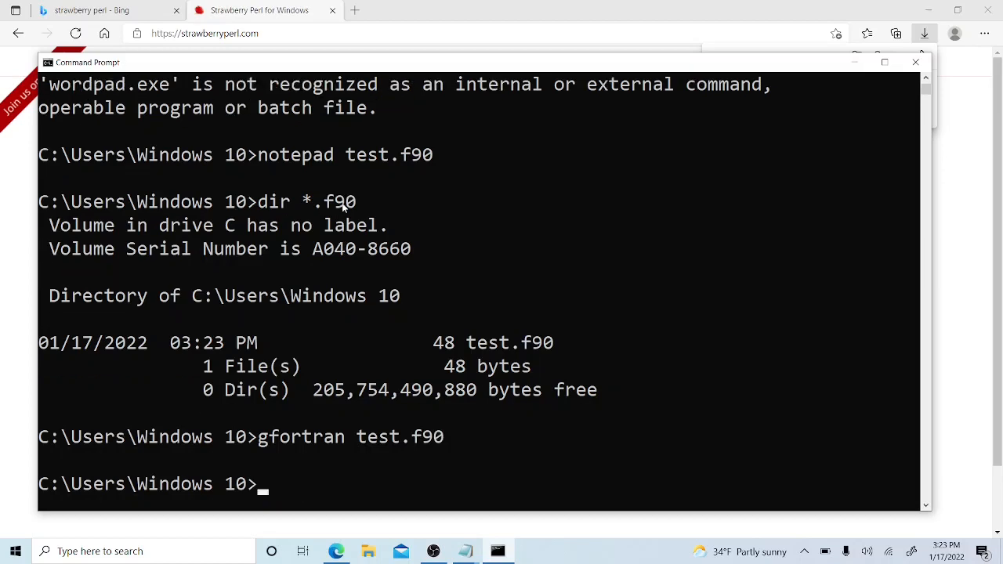
List the folder with dir and dir test.*, then run the compiled program
{"action": "type", "text": "d"}
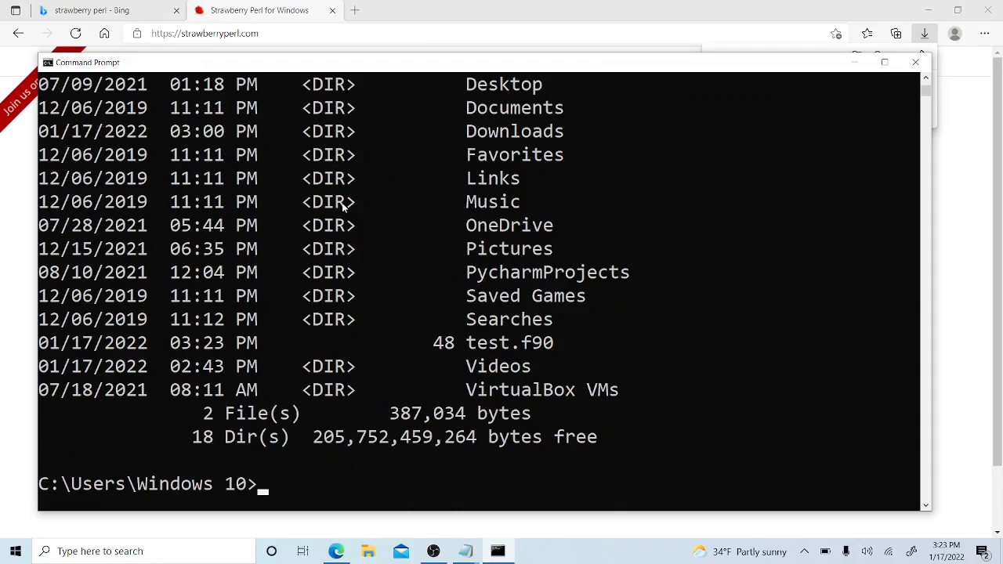
{"action": "type", "text": "d"}
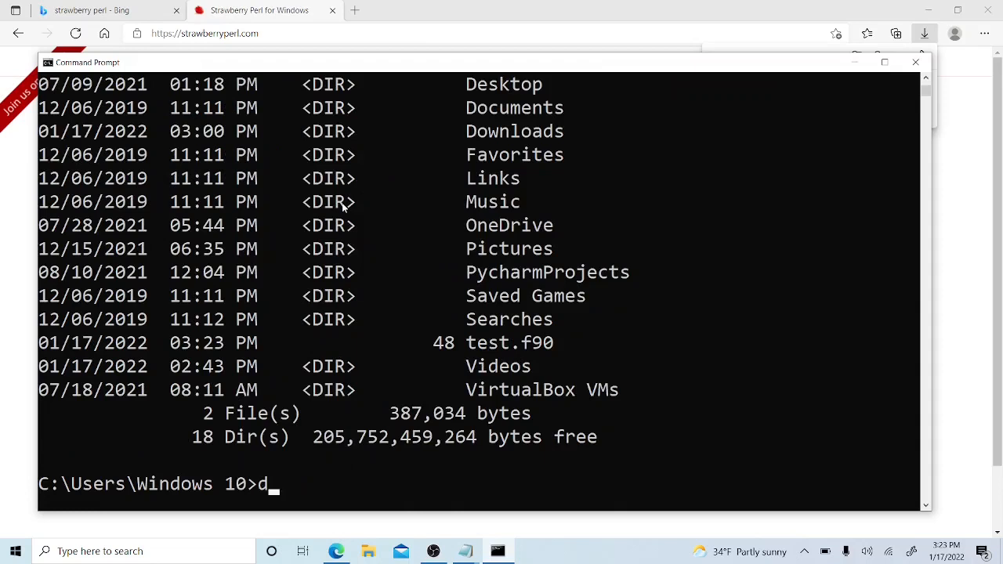
{"action": "type", "text": "ir  test.*"}
{"action": "type", "text": "dir"}
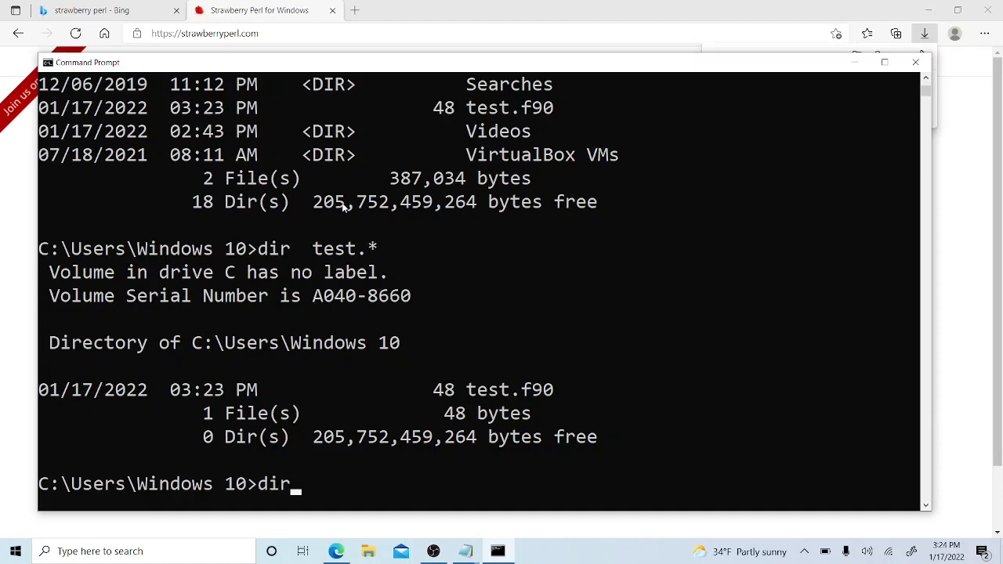
{"action": "type", "text": "a.ou"}
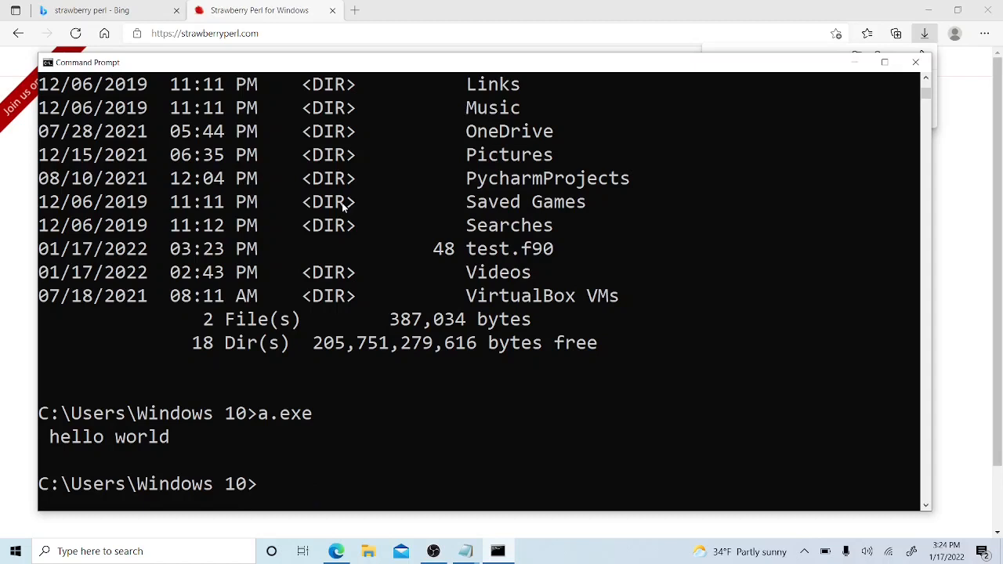
Page through the directory listing and ask Notepad to open the new test2.f90 source
{"action": "type", "text": "dir  more"}
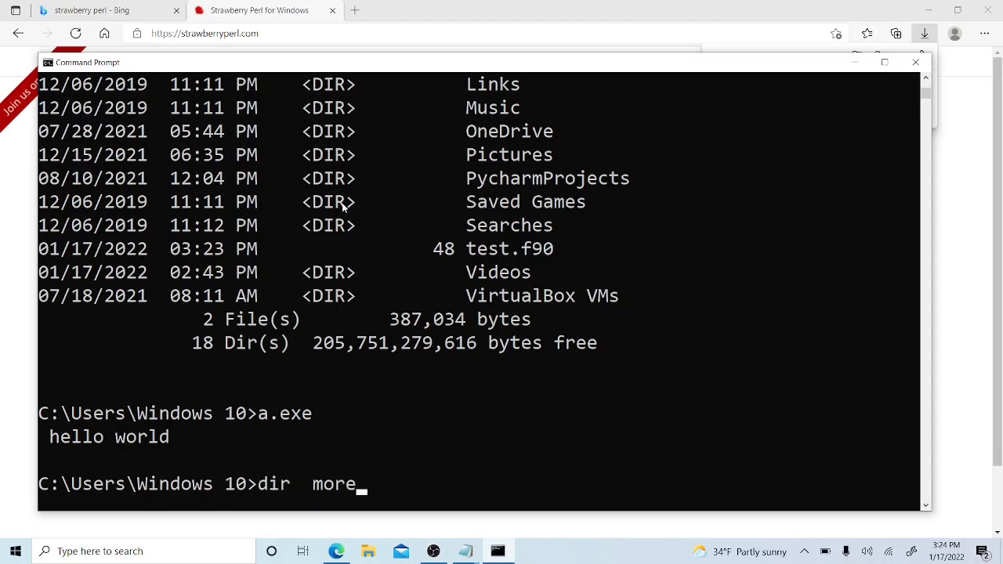
{"action": "type", "text": "notepad test.f90"}
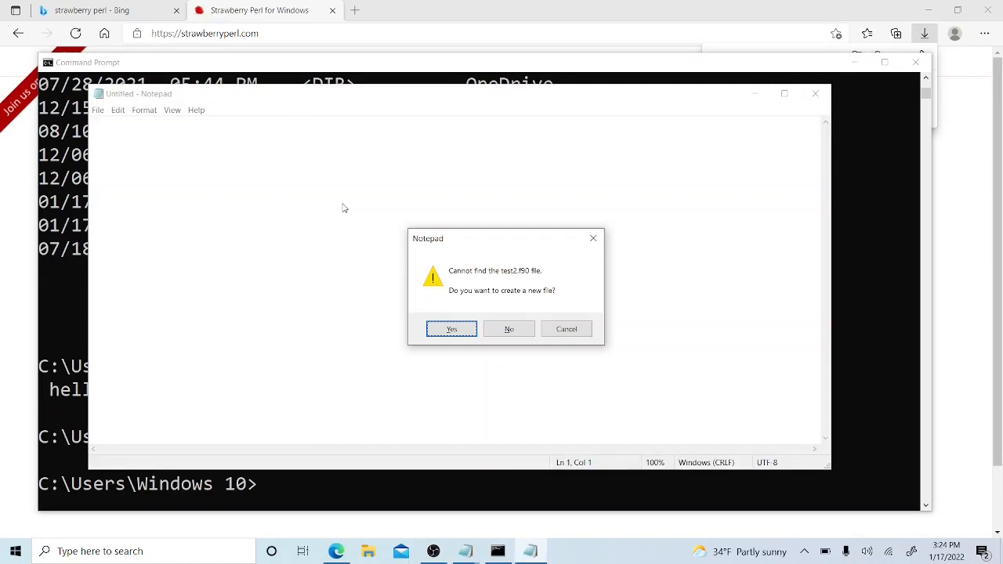
{"action": "mouse_move", "coordinate": [426, 358]}
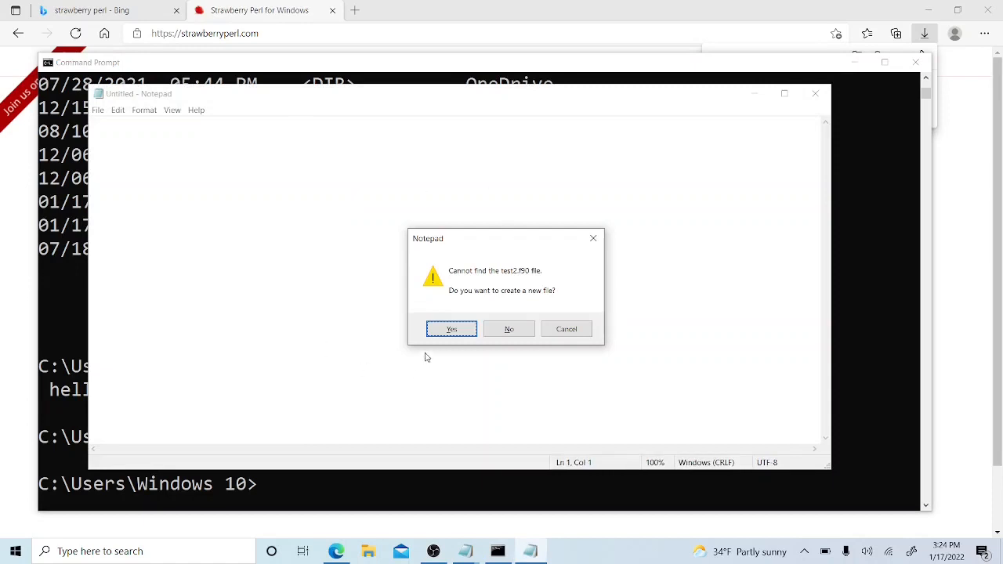
Create the empty test2.f90 and set Notepad's font size to 18
{"action": "left_click", "coordinate": [451, 329]}
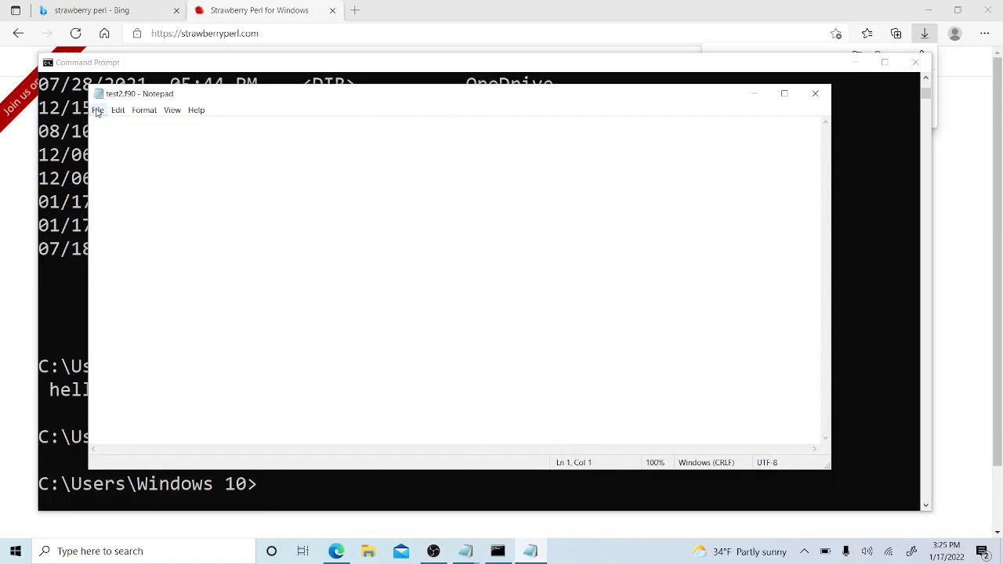
{"action": "left_click", "coordinate": [97, 110]}
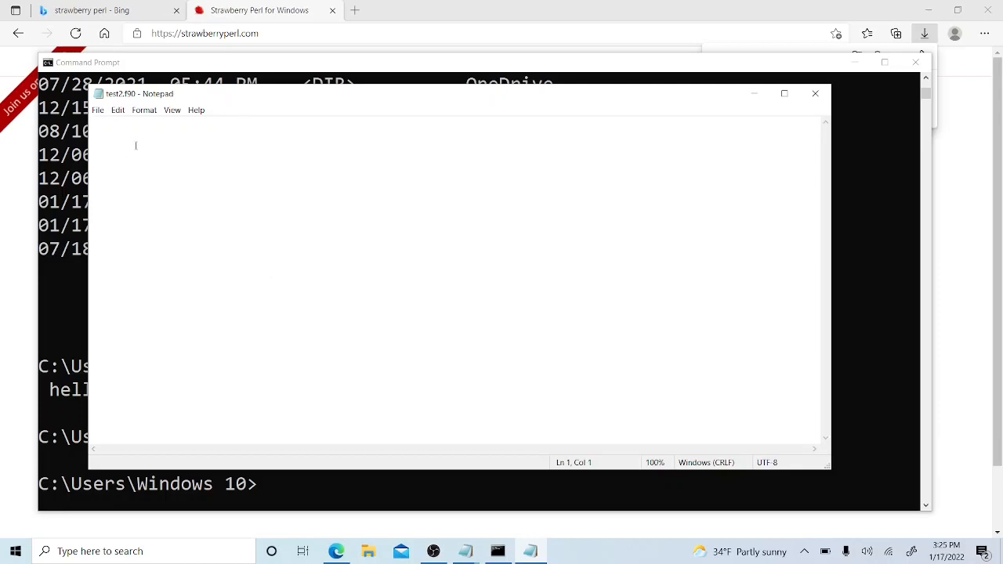
{"action": "left_click", "coordinate": [144, 109]}
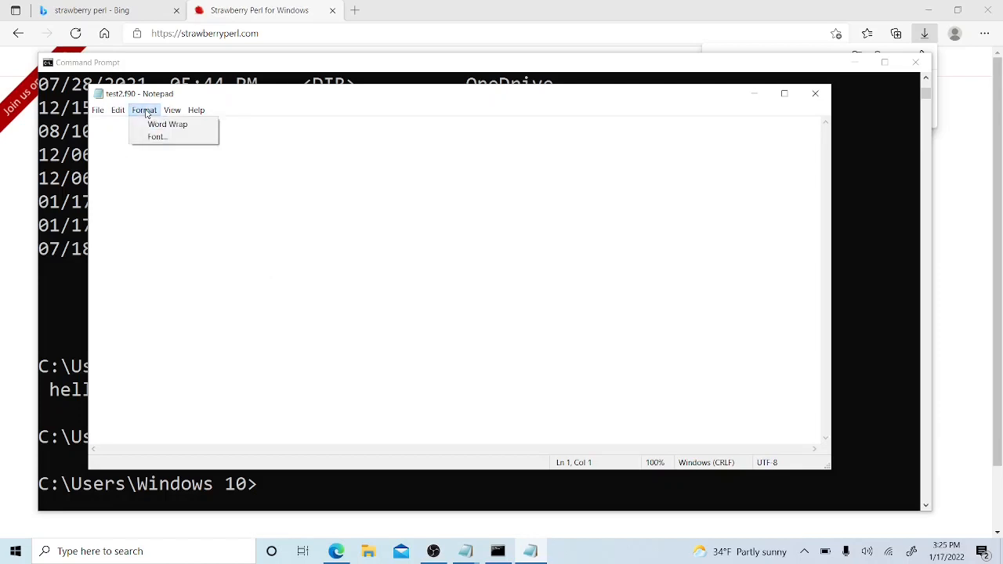
{"action": "left_click", "coordinate": [157, 136]}
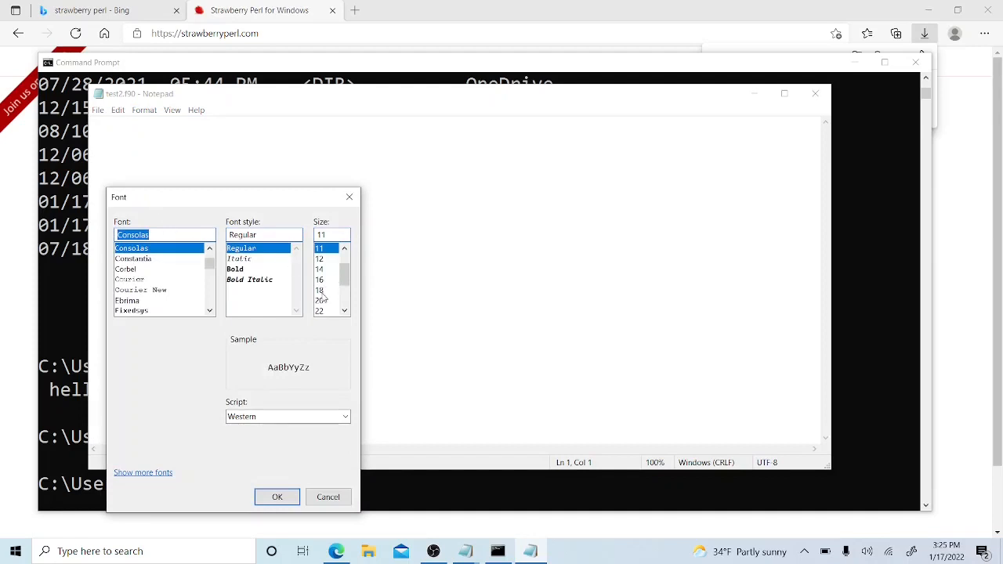
{"action": "left_click", "coordinate": [320, 290]}
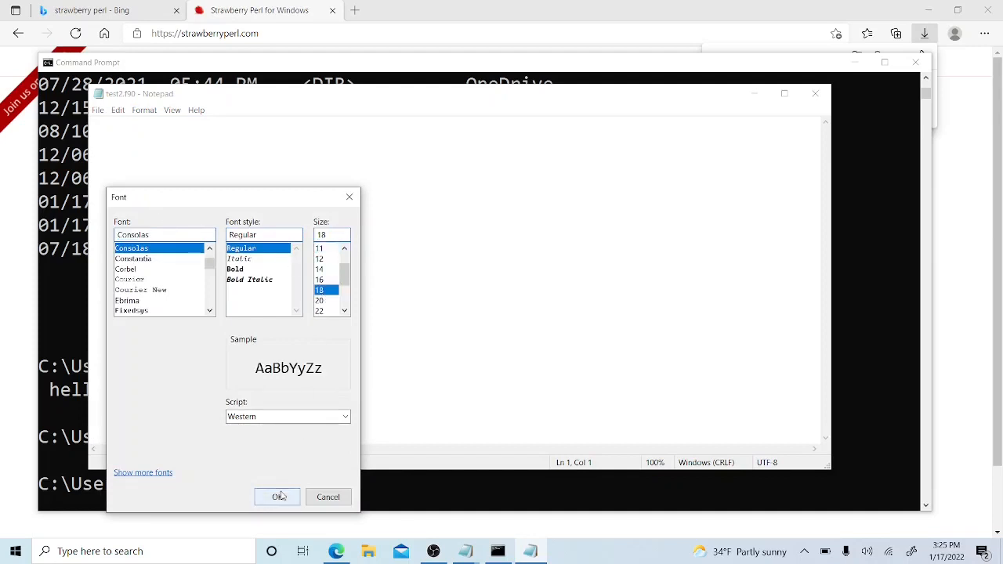
{"action": "left_click", "coordinate": [278, 497]}
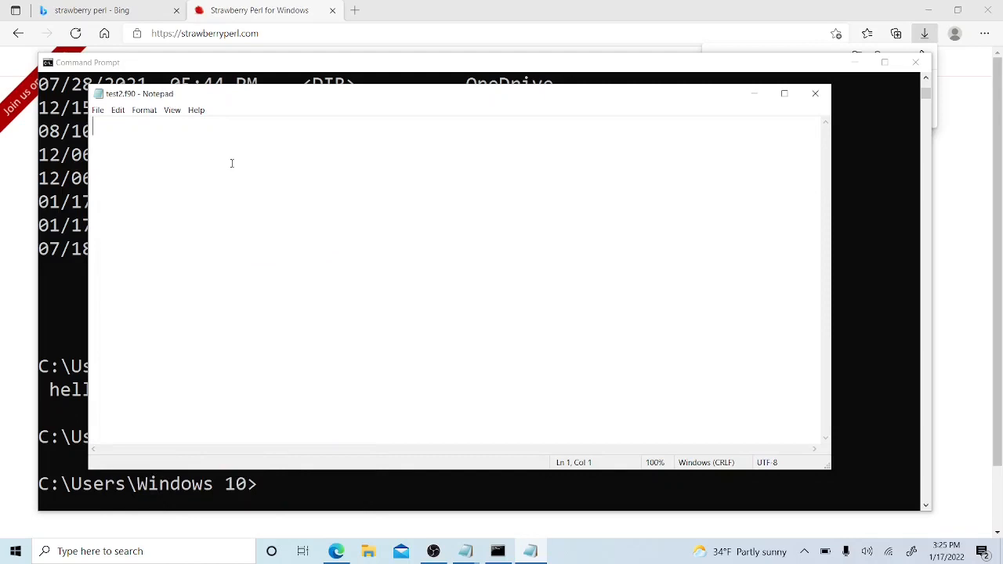
Write program try2 ... end with integer :: i and double precision :: s declarations
{"action": "type", "text": "prog"}
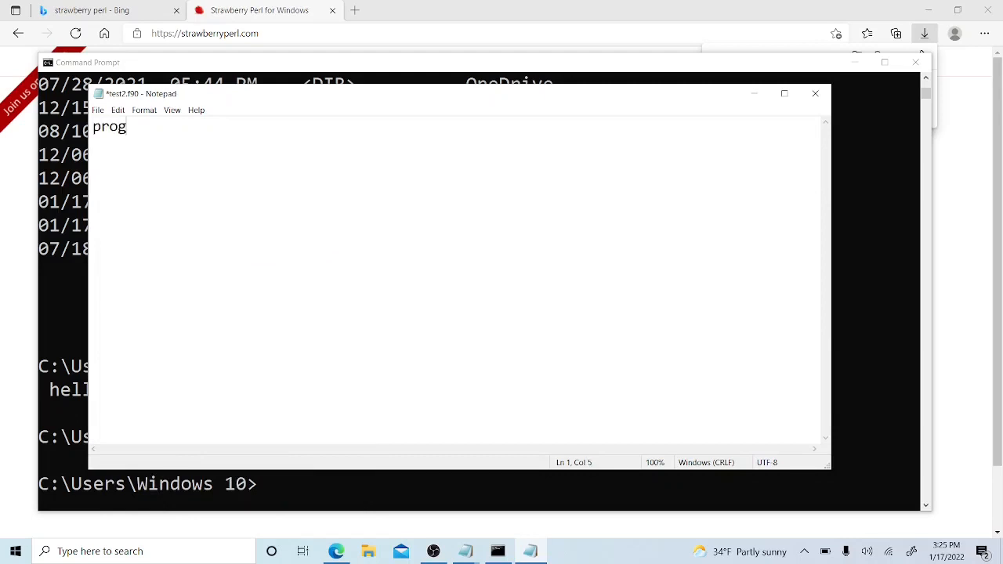
{"action": "type", "text": "ram"}
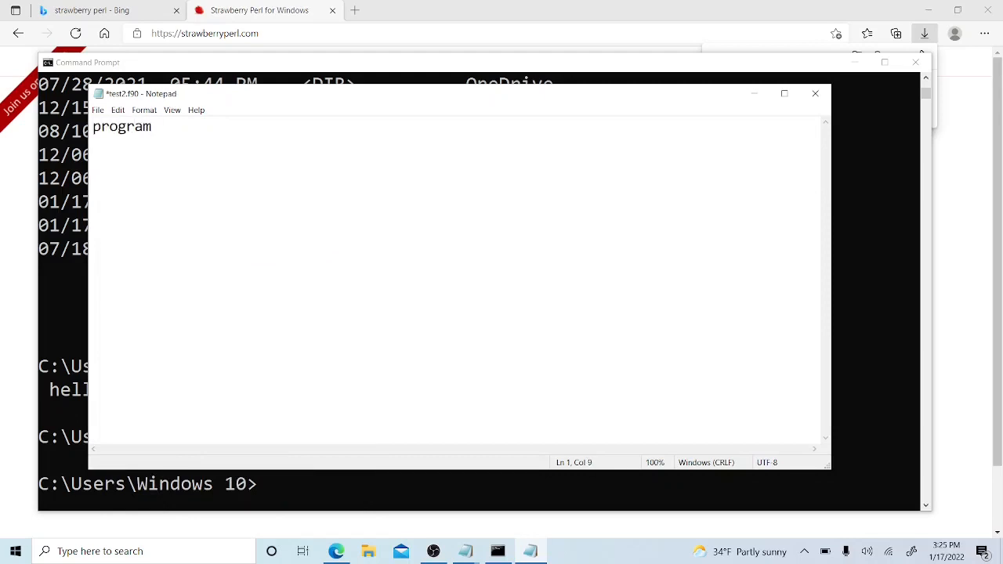
{"action": "type", "text": "try2"}
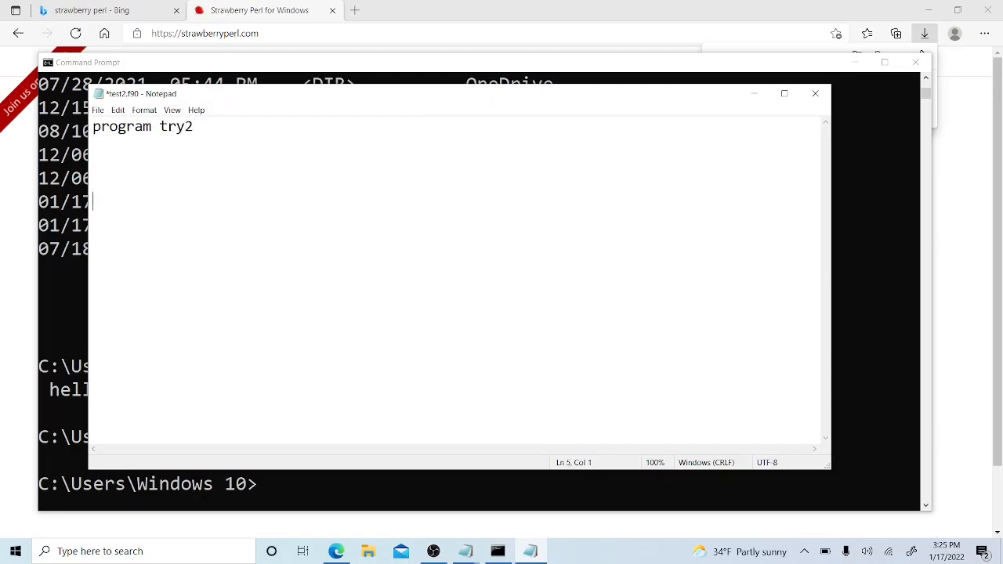
{"action": "type", "text": "end program"}
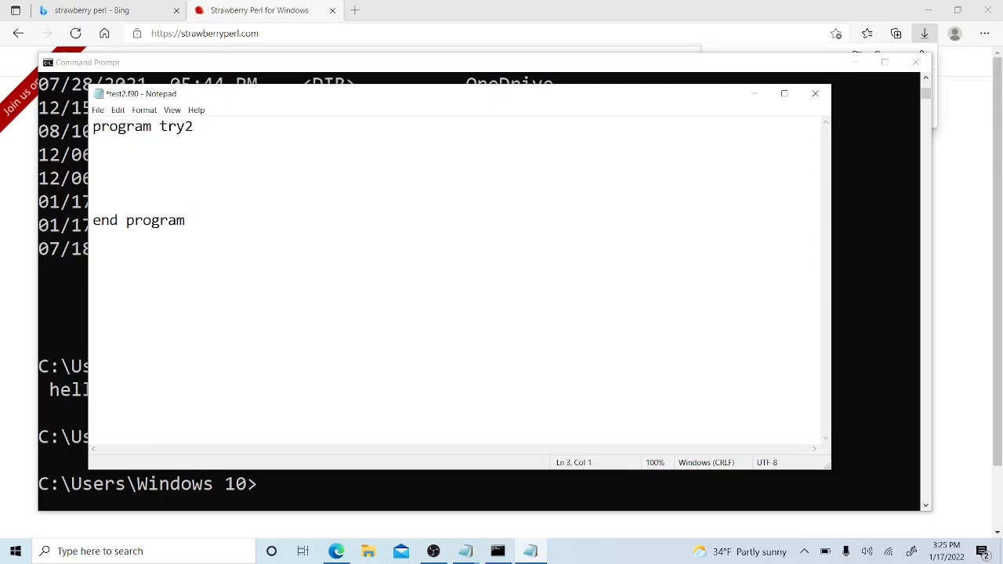
{"action": "type", "text": "integer"}
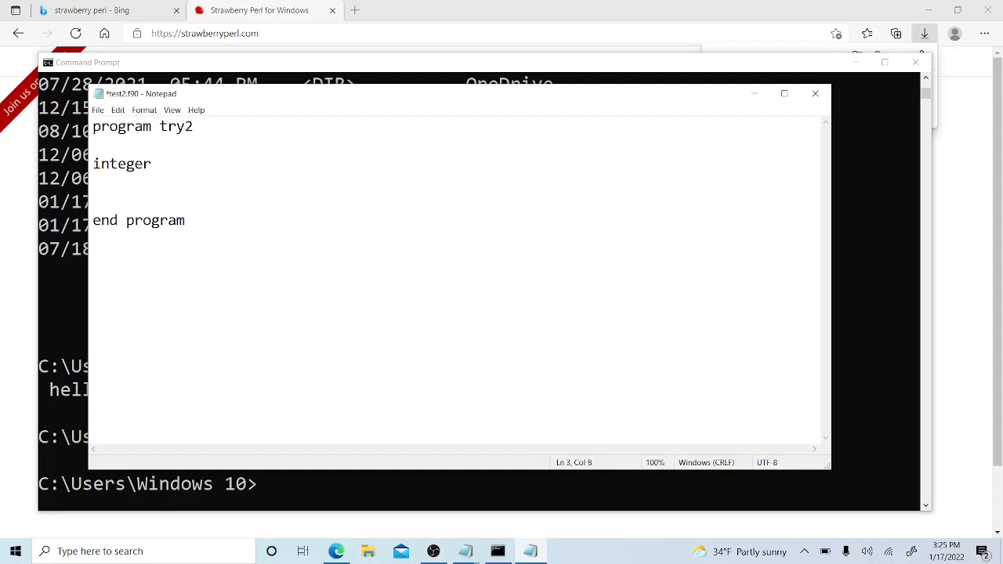
{"action": "type", "text": "::"}
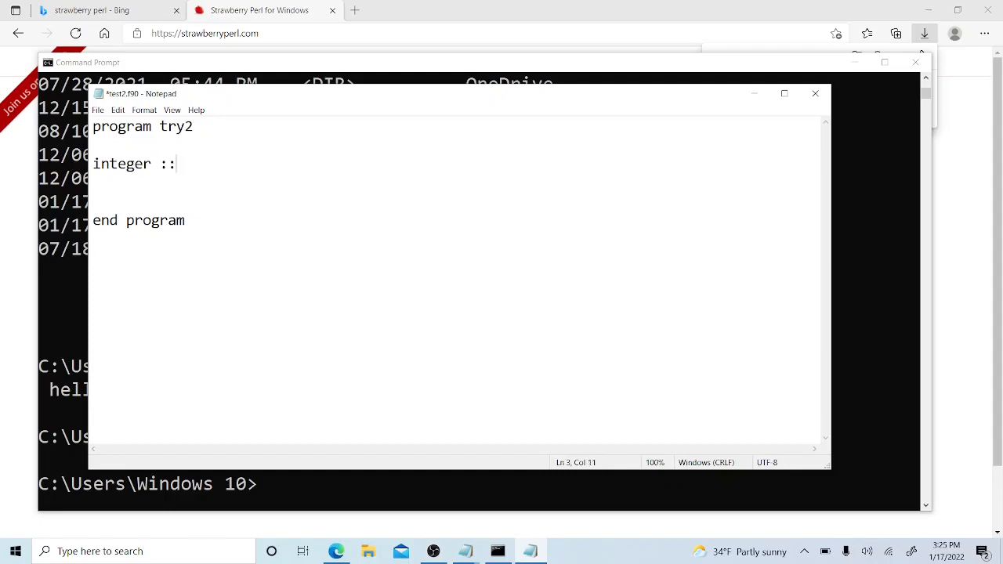
{"action": "type", "text": "i"}
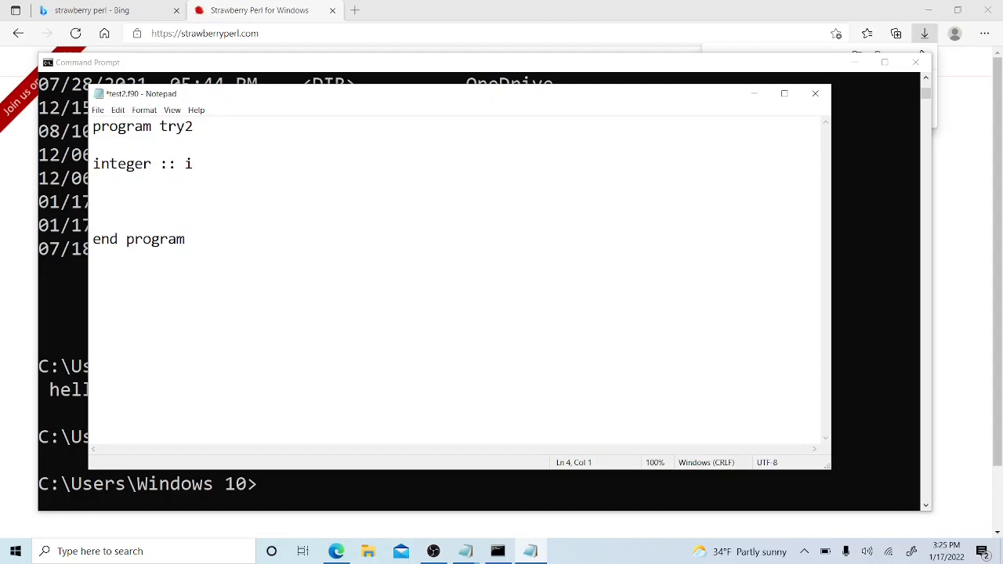
{"action": "type", "text": "double"}
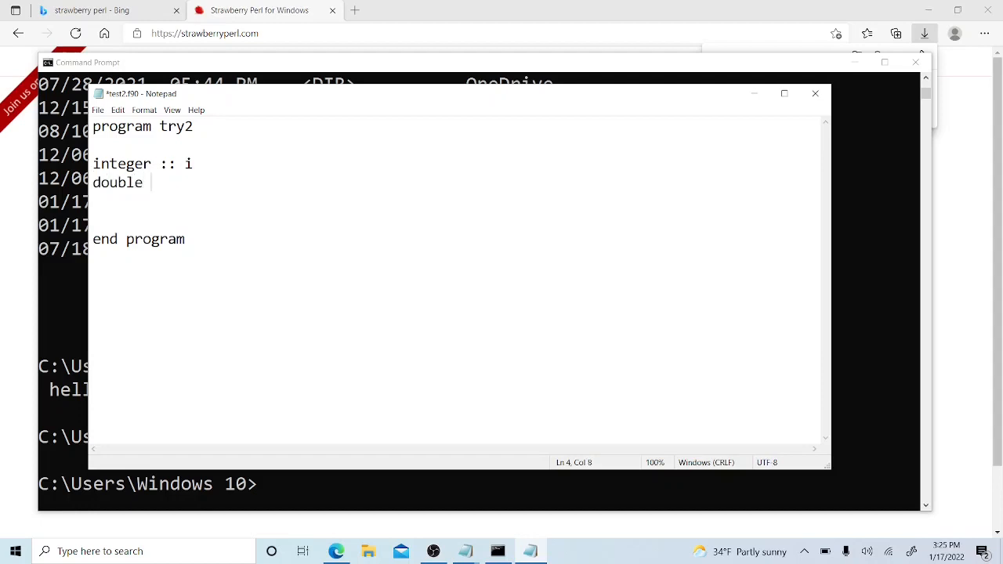
{"action": "type", "text": "precisio"}
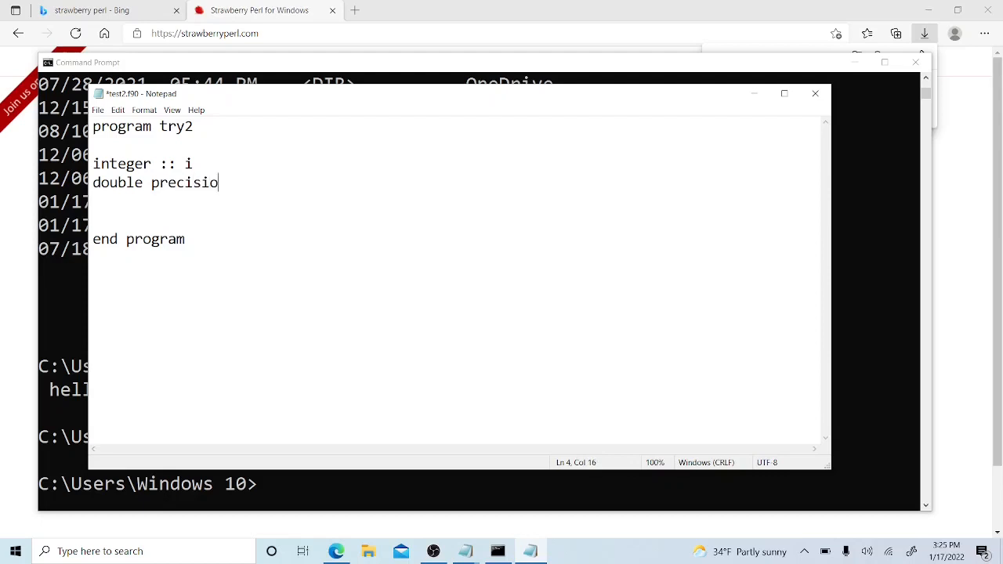
{"action": "type", "text": "n ::"}
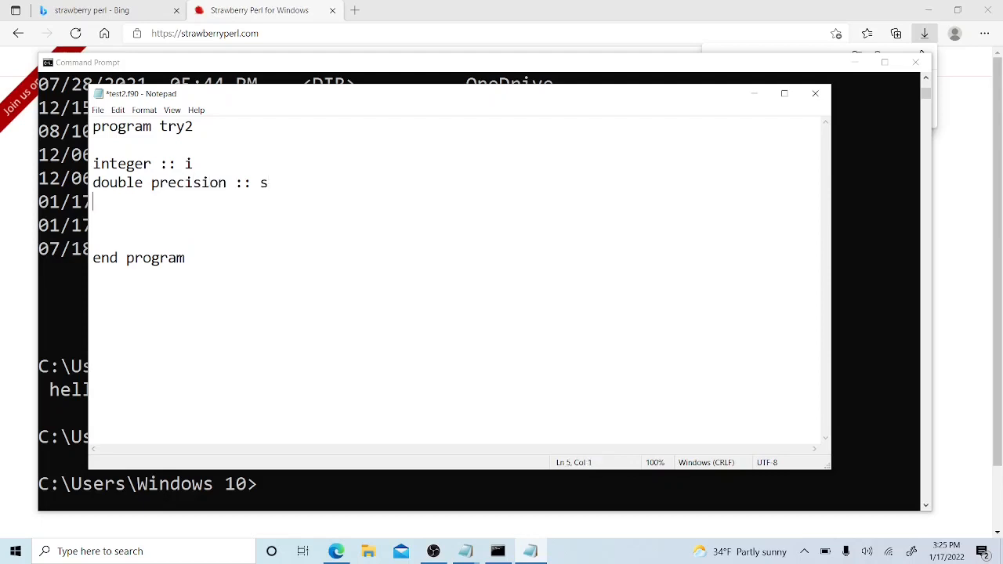
{"action": "type", "text": "s = 0"}
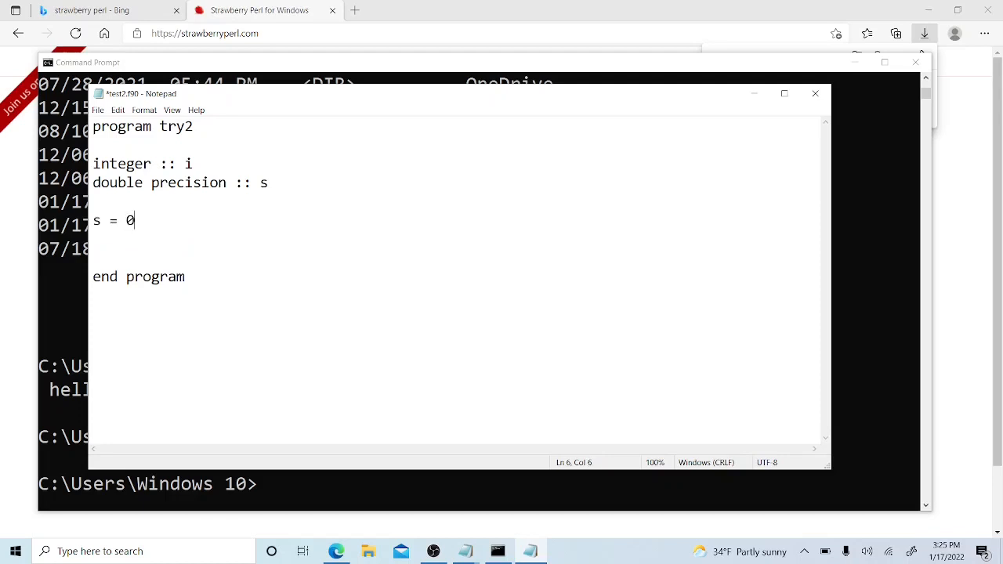
{"action": "type", "text": ".0d0"}
{"action": "type", "text": "do"}
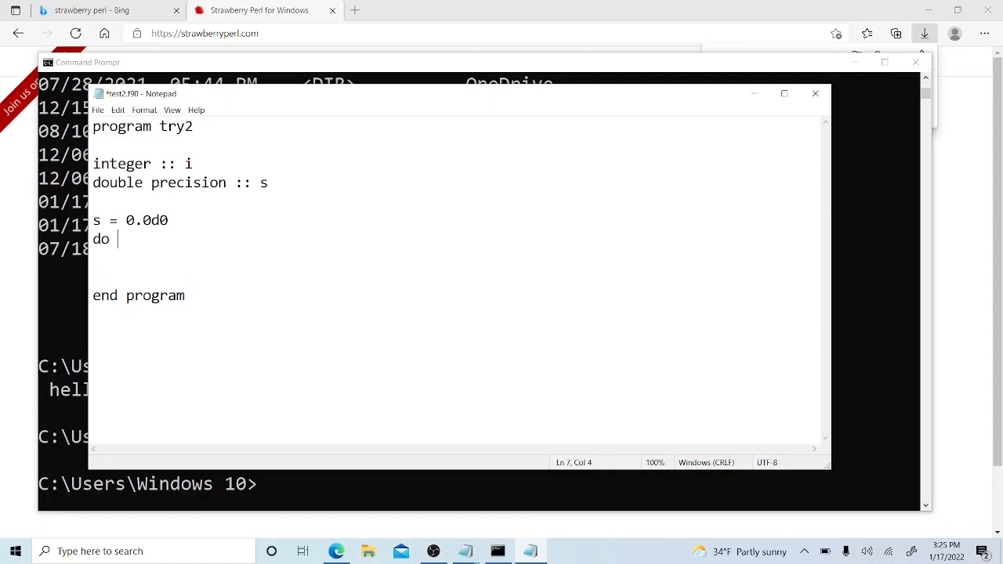
{"action": "type", "text": "i ="}
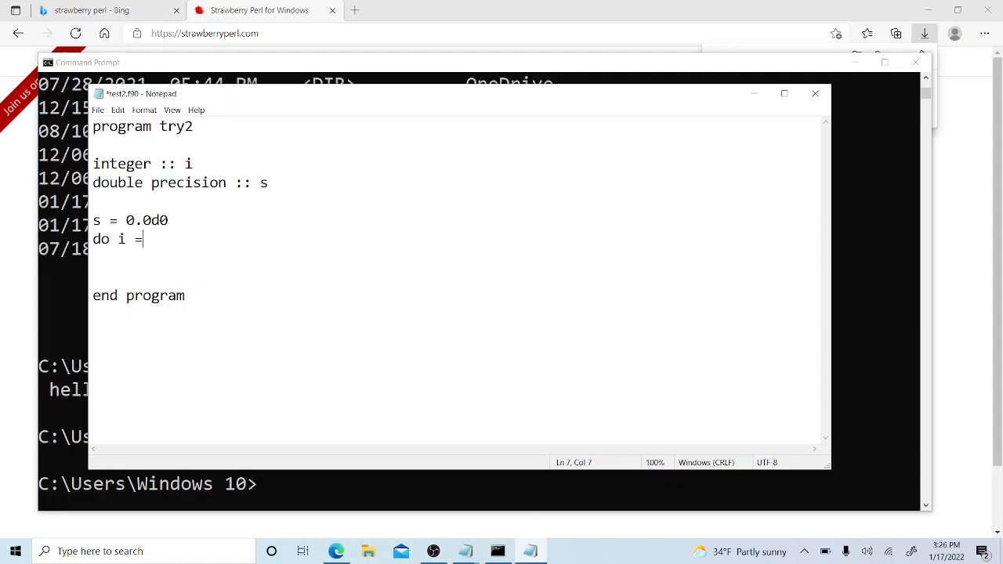
{"action": "type", "text": "1,1000"}
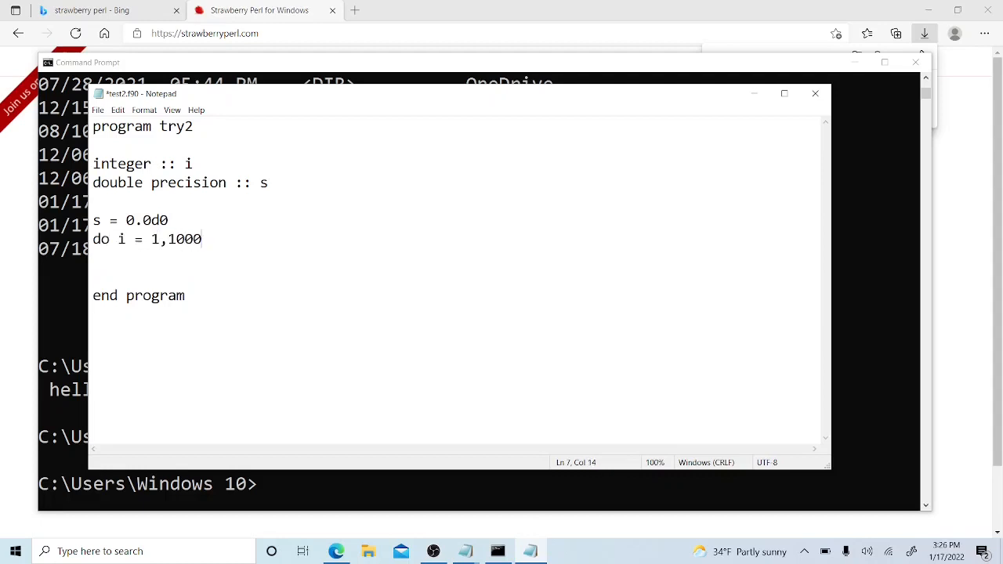
{"action": "type", "text": "000000"}
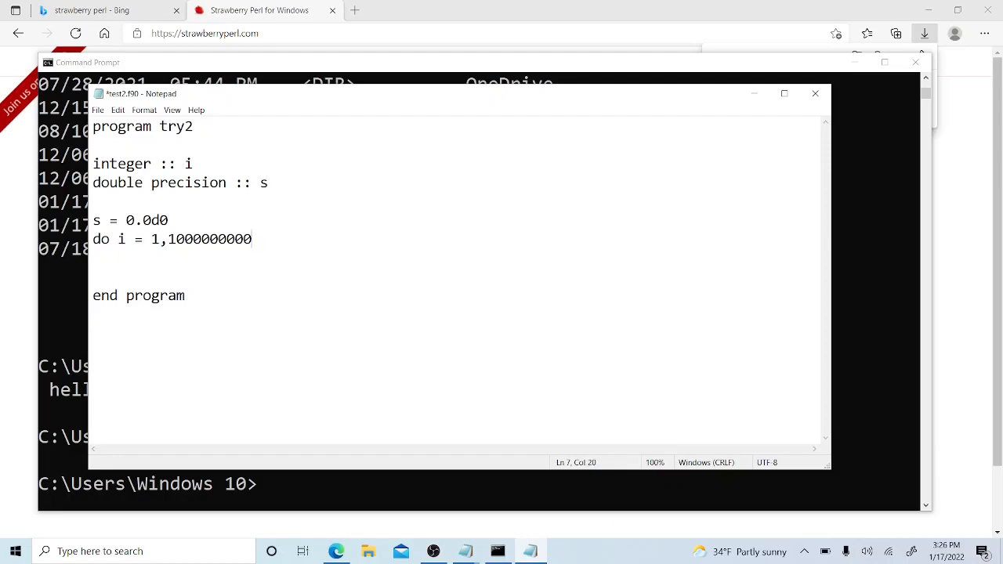
{"action": "type", "text": "end d"}
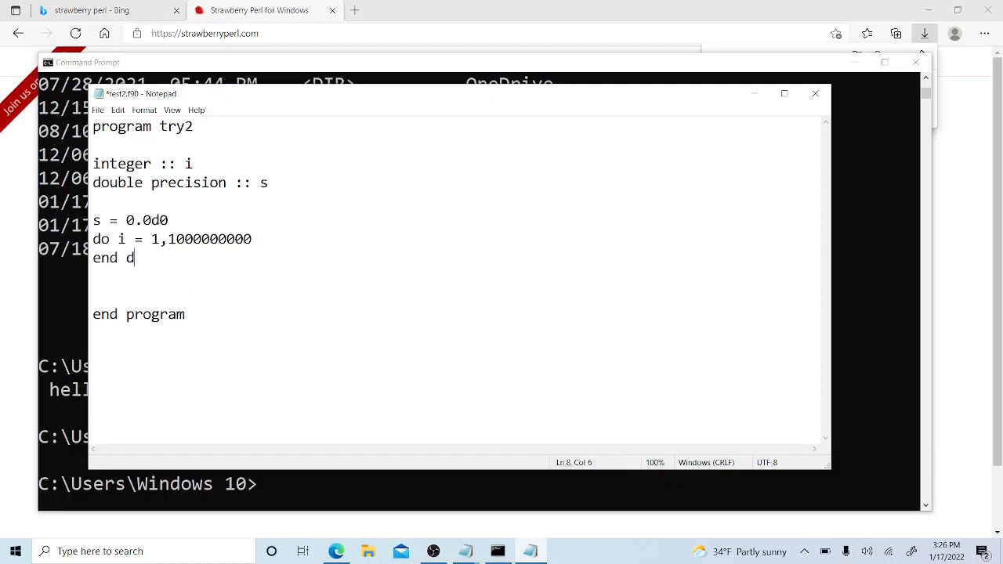
{"action": "type", "text": "o"}
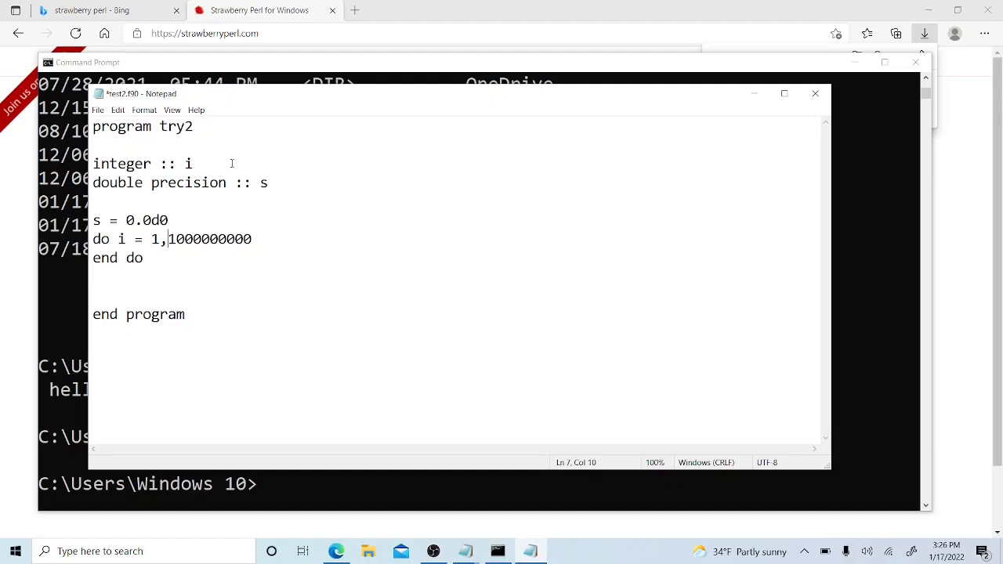
{"action": "mouse_move", "coordinate": [301, 166]}
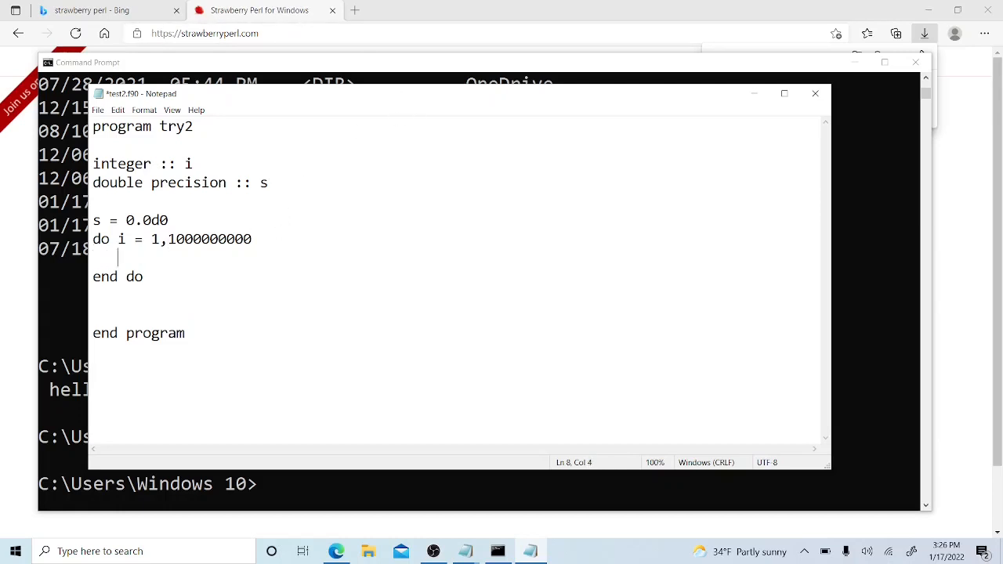
Write the loop body line 's = s + 1.0d0/dble(i)**2' accumulating inverse squares
{"action": "type", "text": "s ="}
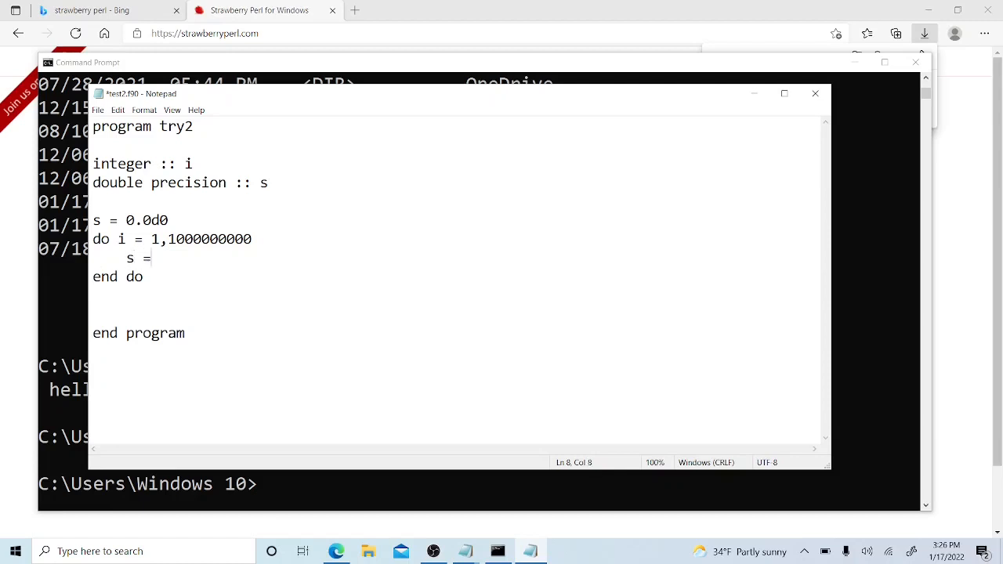
{"action": "type", "text": "s +"}
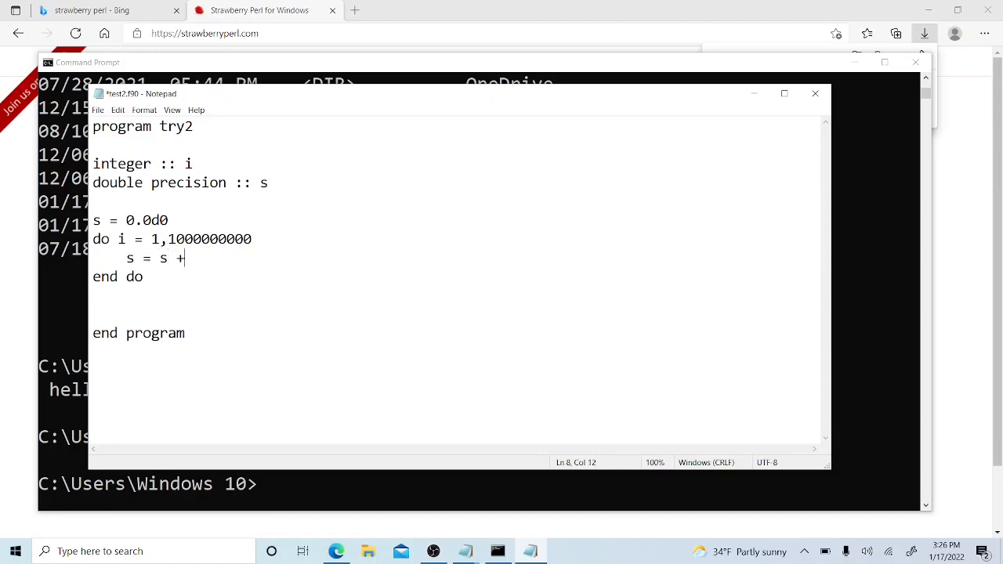
{"action": "type", "text": "1.0"}
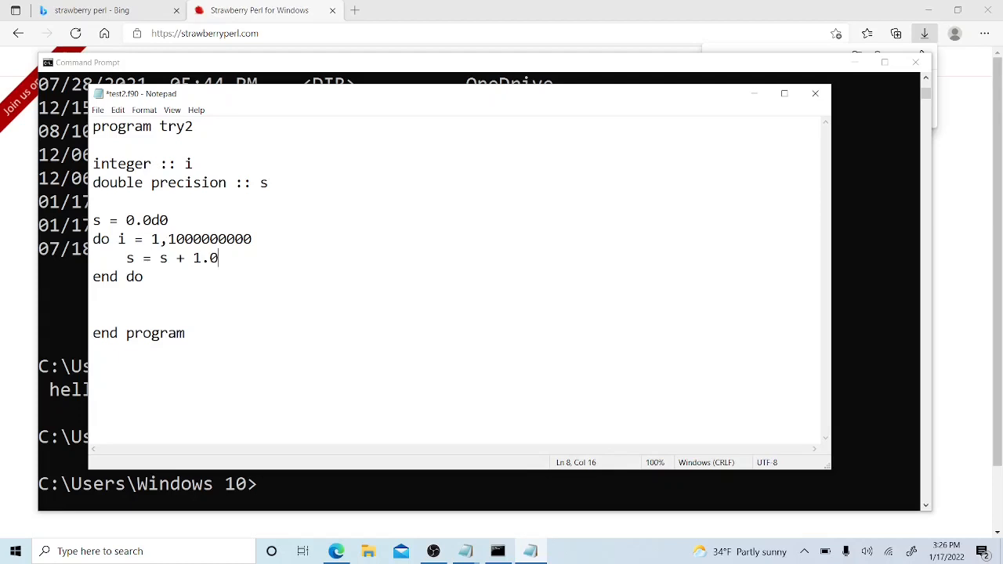
{"action": "type", "text": "d0/d"}
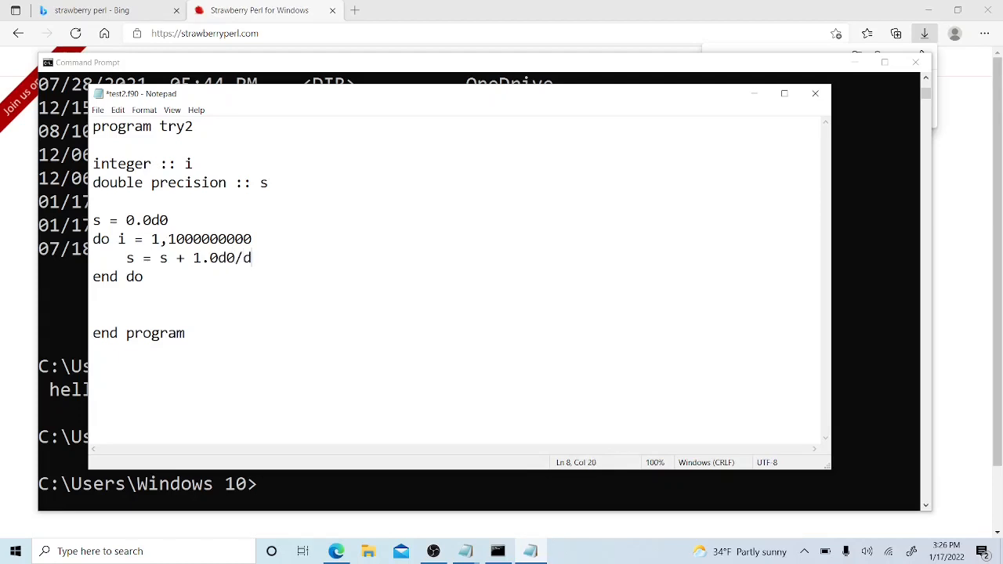
{"action": "type", "text": "ble*"}
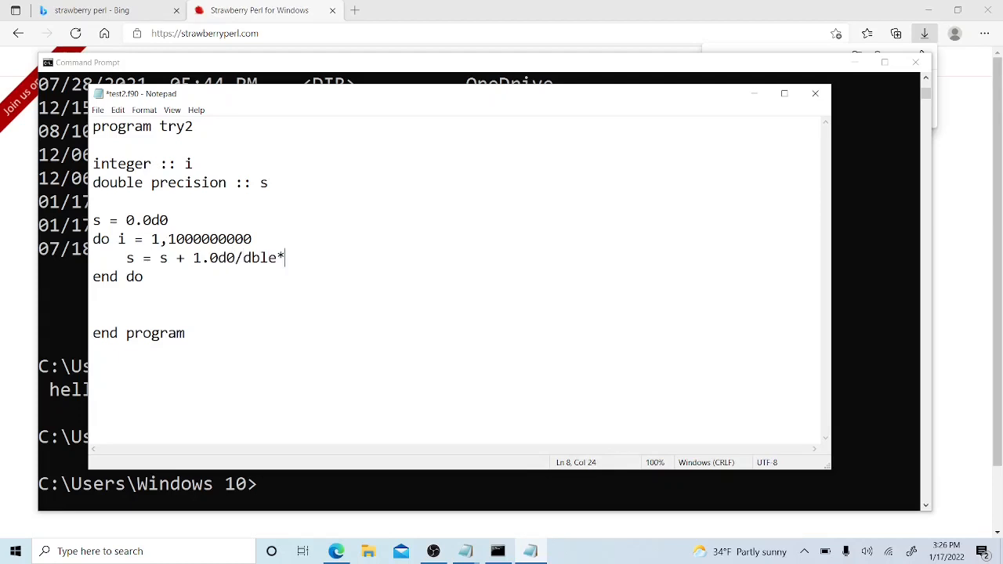
{"action": "type", "text": "(i)"}
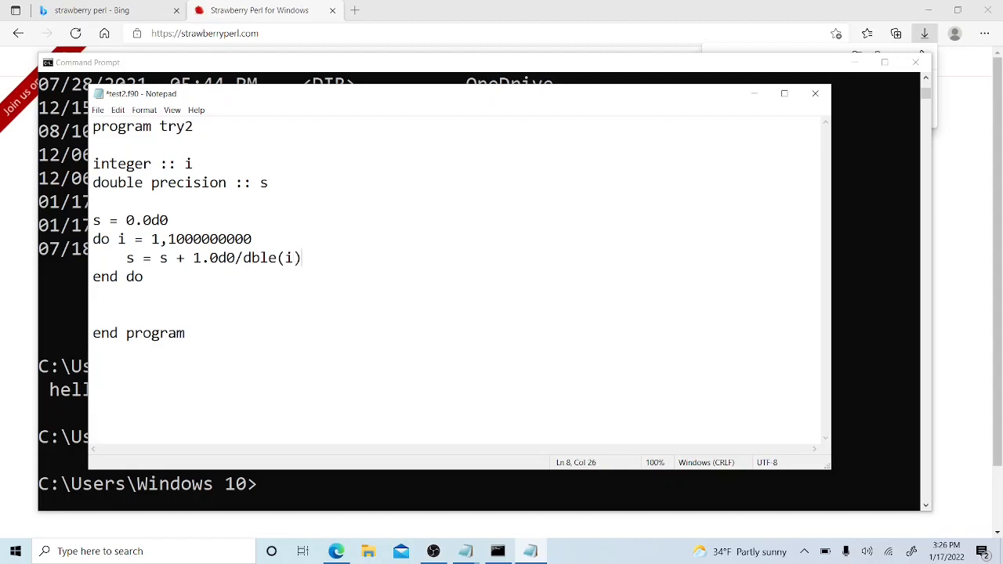
{"action": "type", "text": "**"}
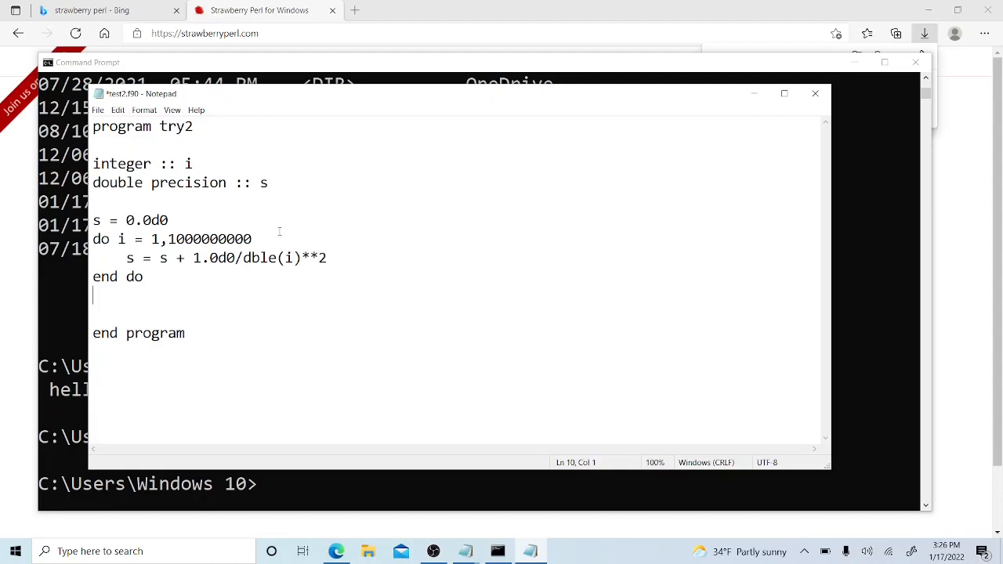
Add the line print*,'result ',s before end program
{"action": "type", "text": "pr"}
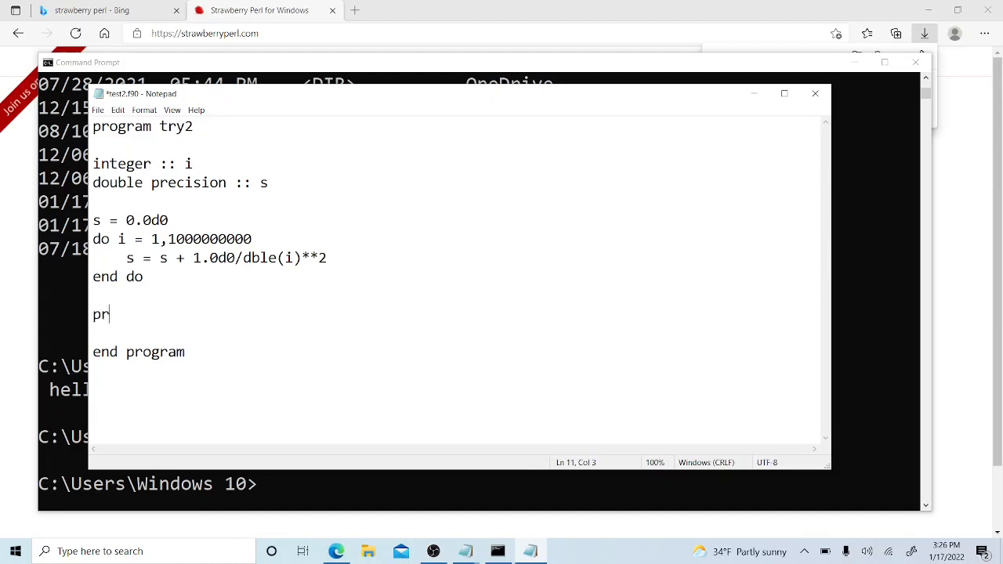
{"action": "type", "text": "int*"}
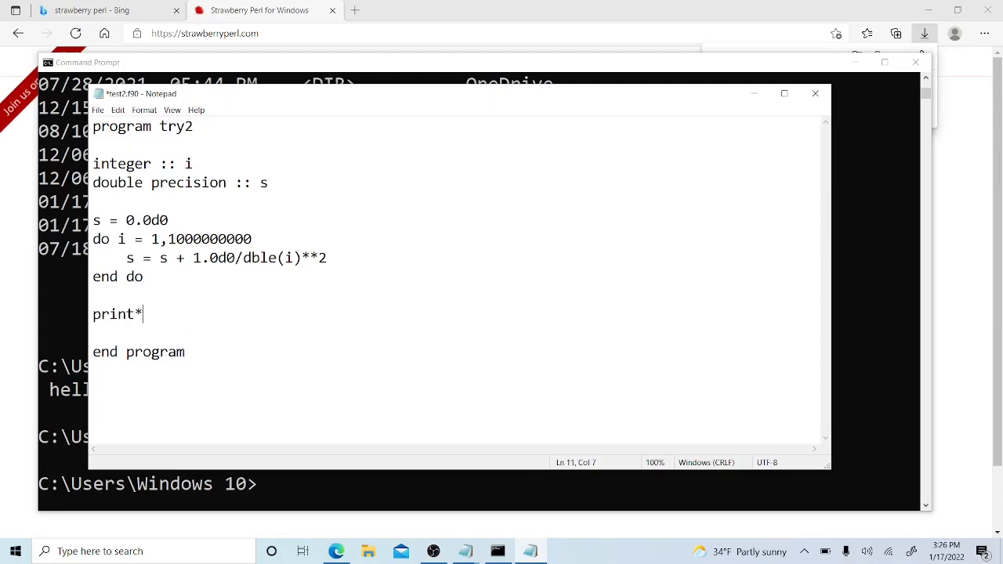
{"action": "type", "text": ",'"}
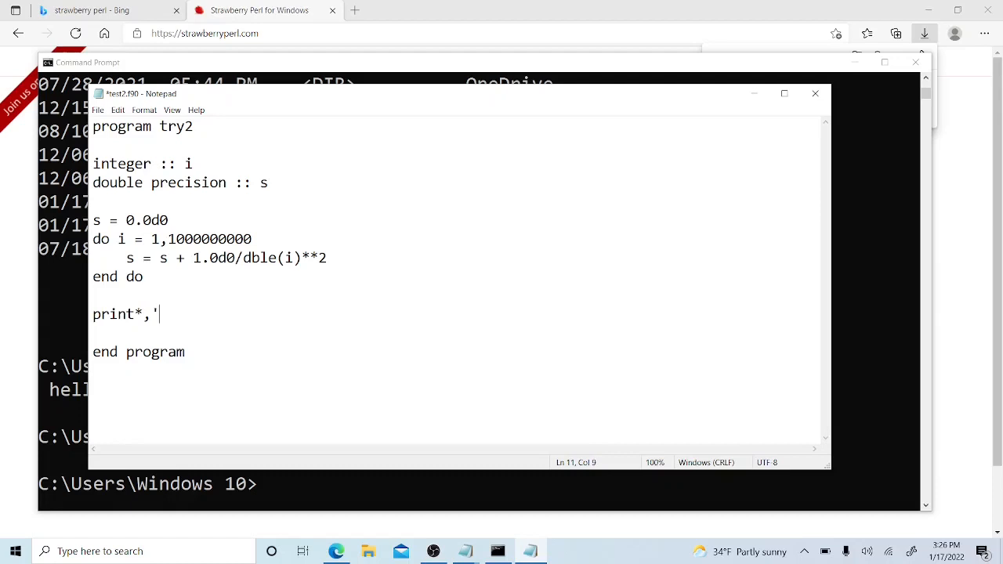
{"action": "type", "text": "resu"}
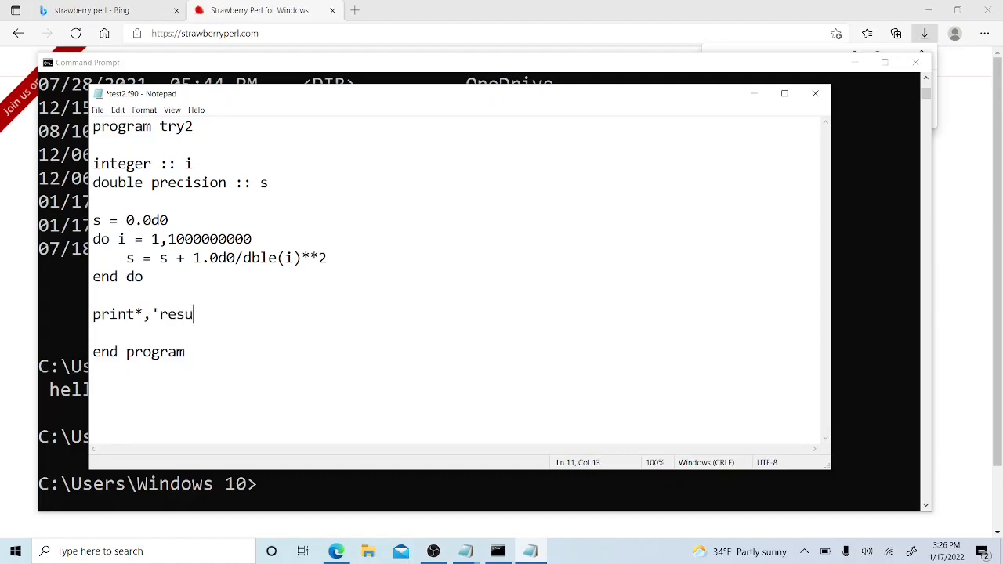
{"action": "type", "text": "lt'"}
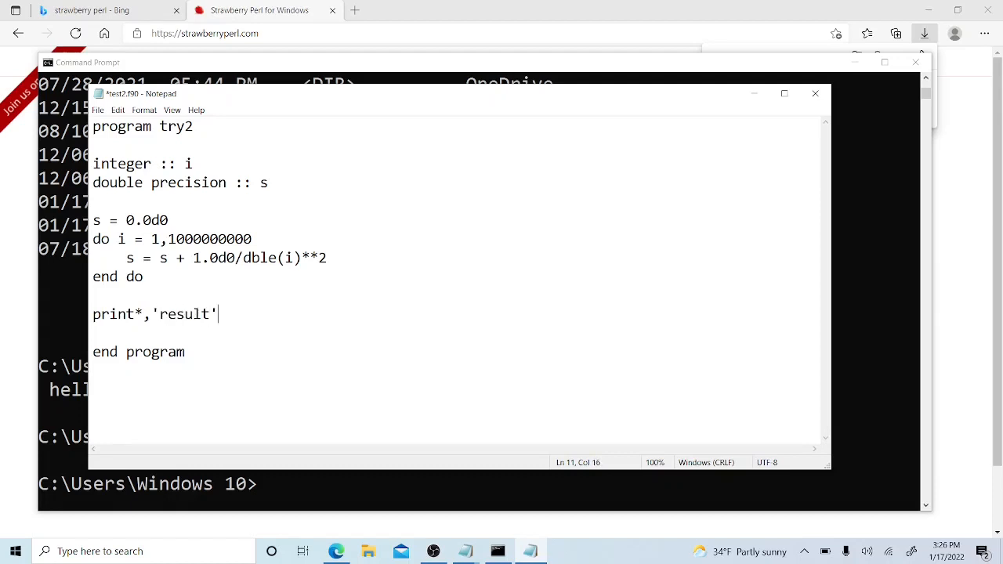
{"action": "key", "text": "Backspace"}
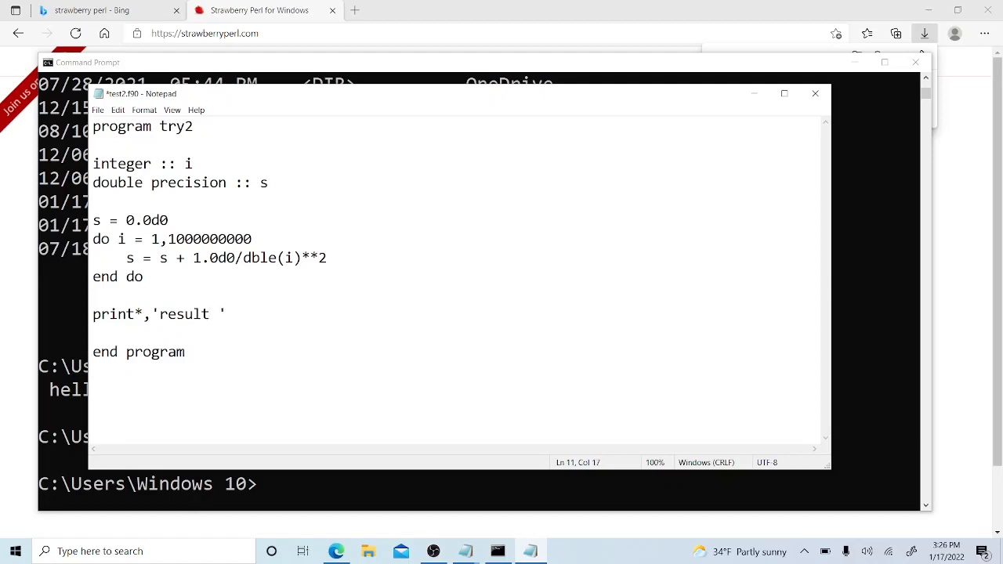
{"action": "type", "text": ",s"}
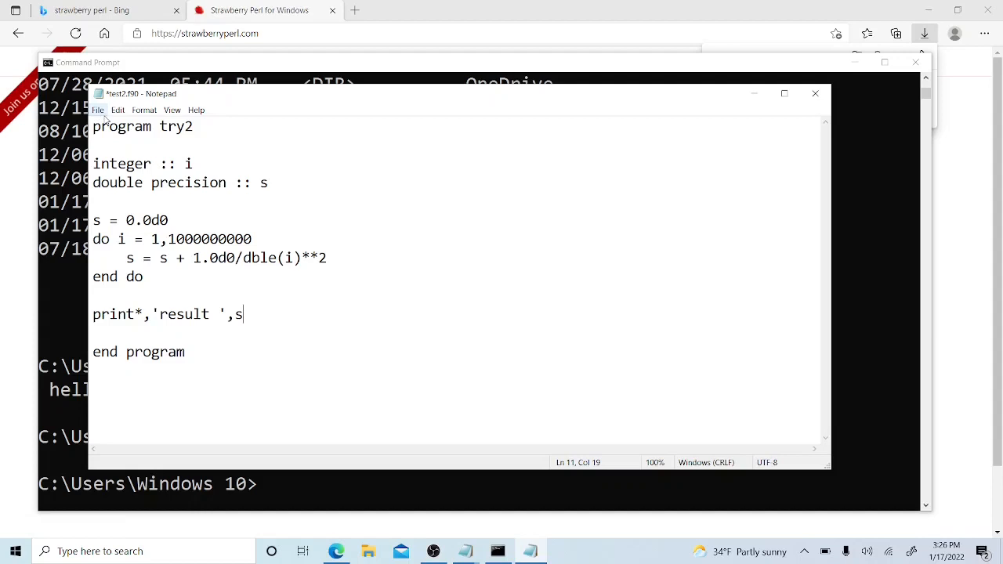
Save test2.f90 from the File menu and exit Notepad back to the Command Prompt
{"action": "left_click", "coordinate": [97, 110]}
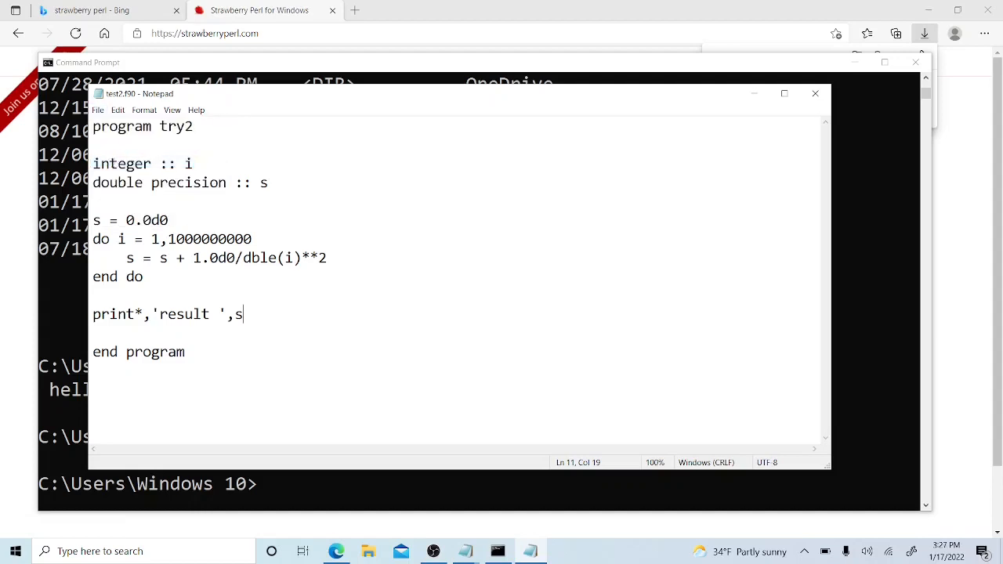
{"action": "left_click", "coordinate": [98, 109]}
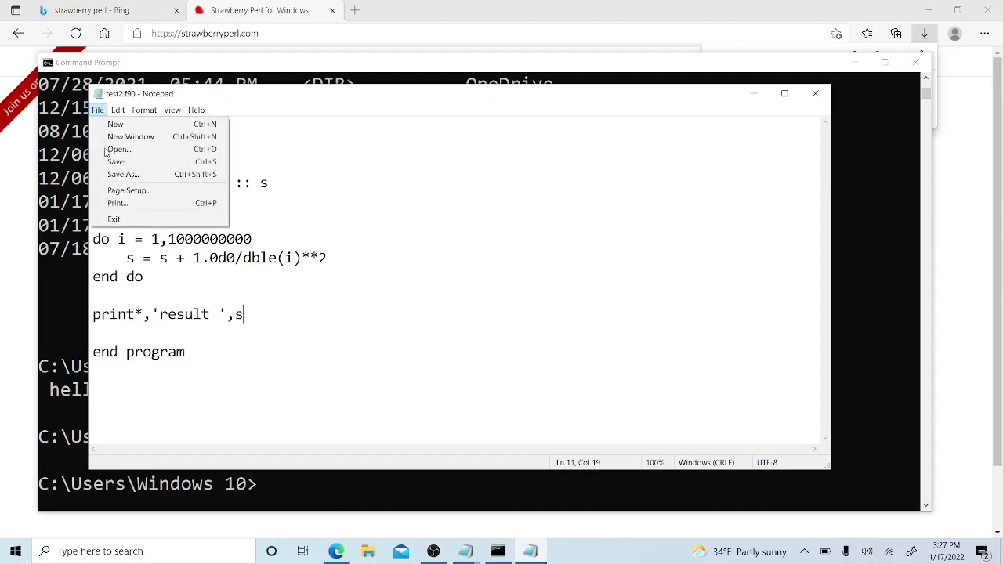
{"action": "mouse_move", "coordinate": [115, 220]}
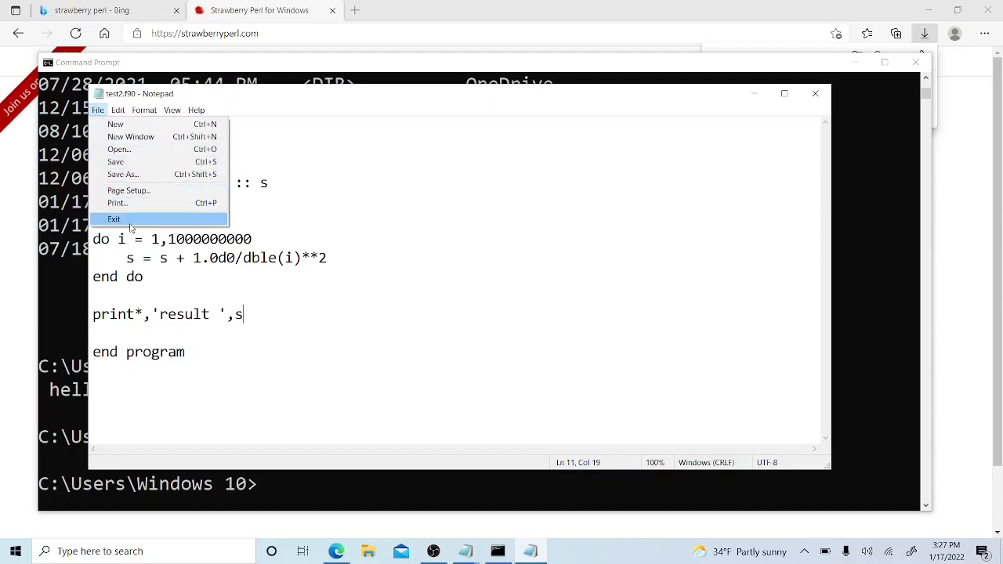
{"action": "left_click", "coordinate": [113, 219]}
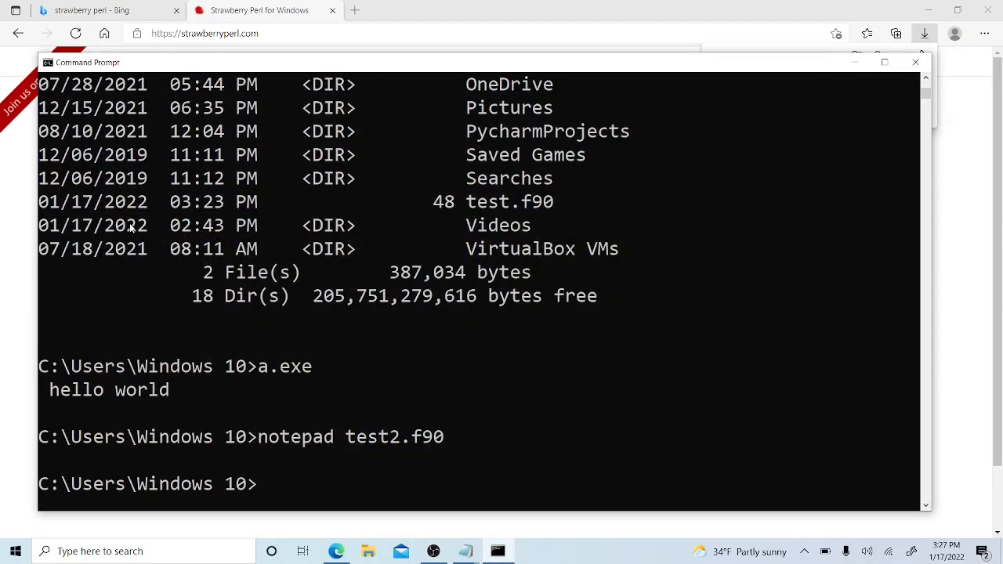
Compile test2.f90 with gfortran, returning to a clean prompt with no errors
{"action": "type", "text": "gfo"}
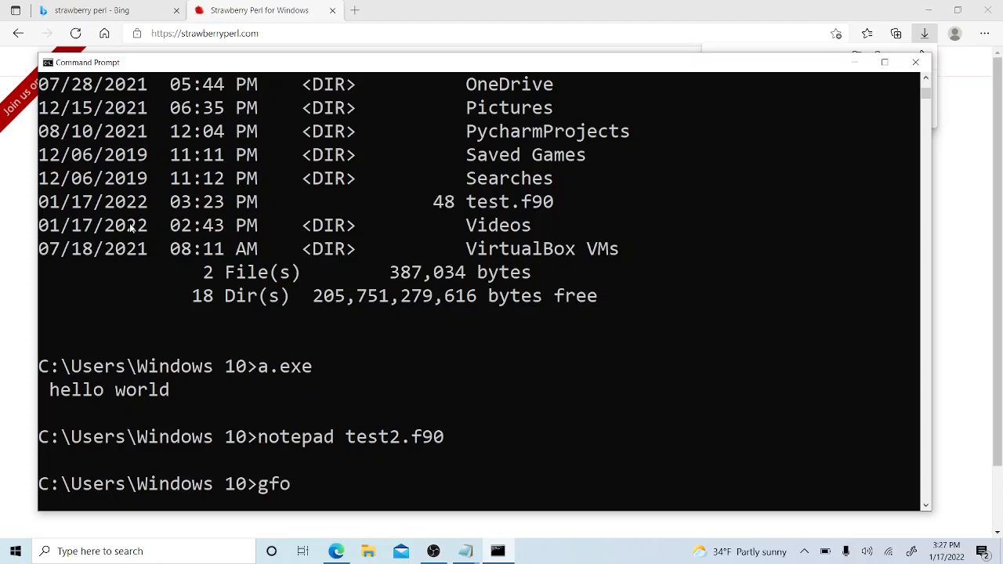
{"action": "type", "text": "rtran"}
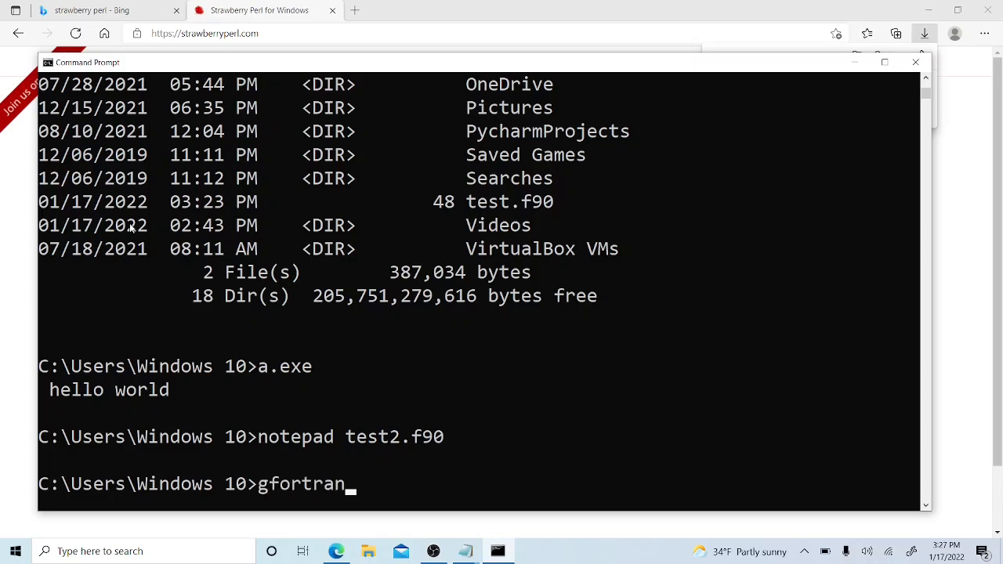
{"action": "type", "text": "test2.f"}
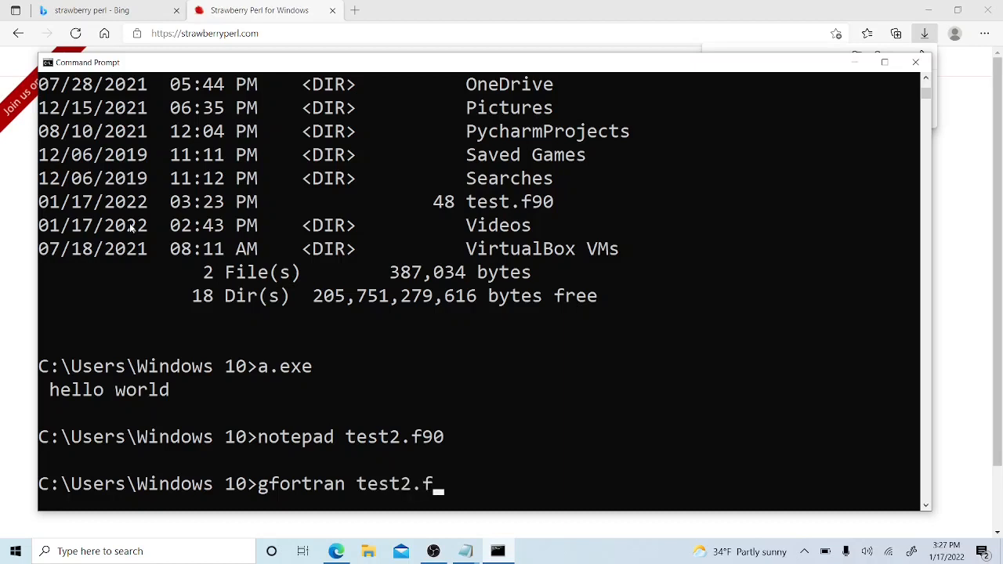
{"action": "type", "text": "90"}
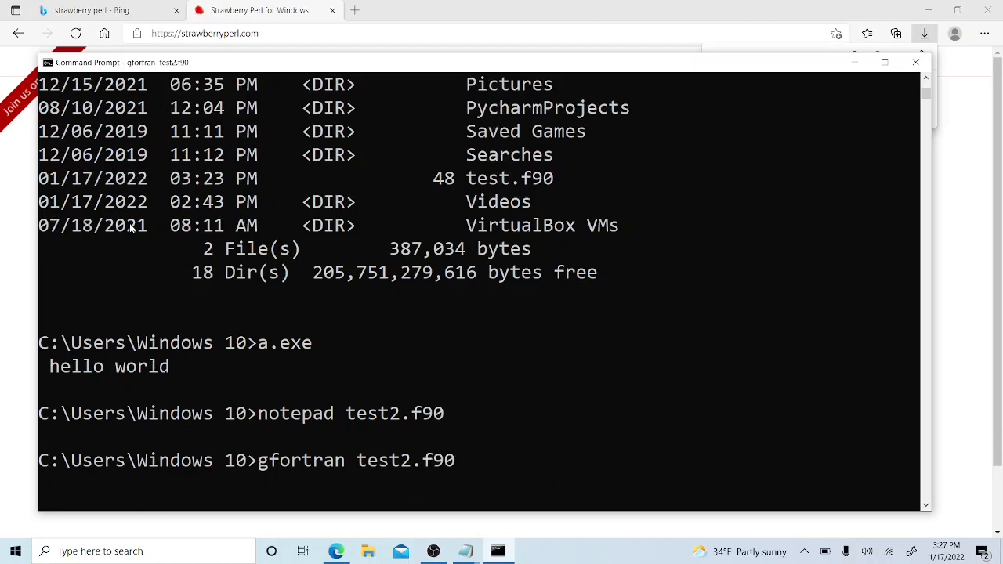
{"action": "key", "text": "enter"}
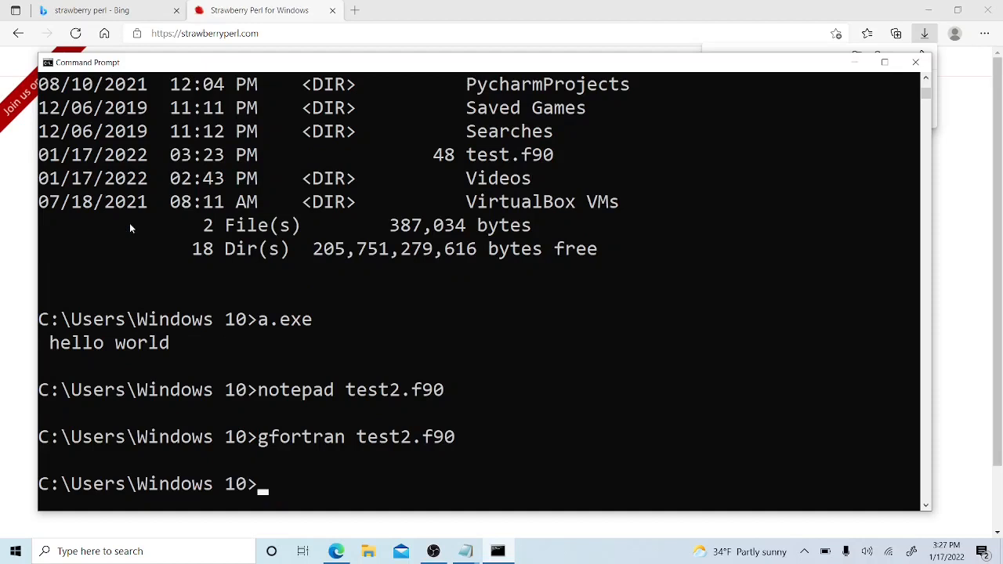
List the .exe files with 'dir *.exe' to confirm a.exe, then run it with 'a'
{"action": "type", "text": "dir"}
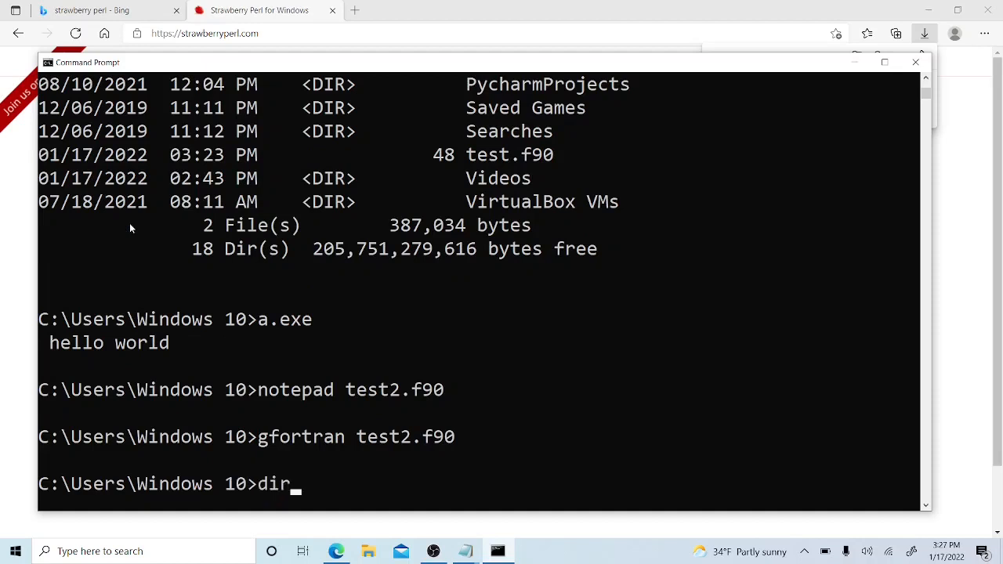
{"action": "type", "text": "*"}
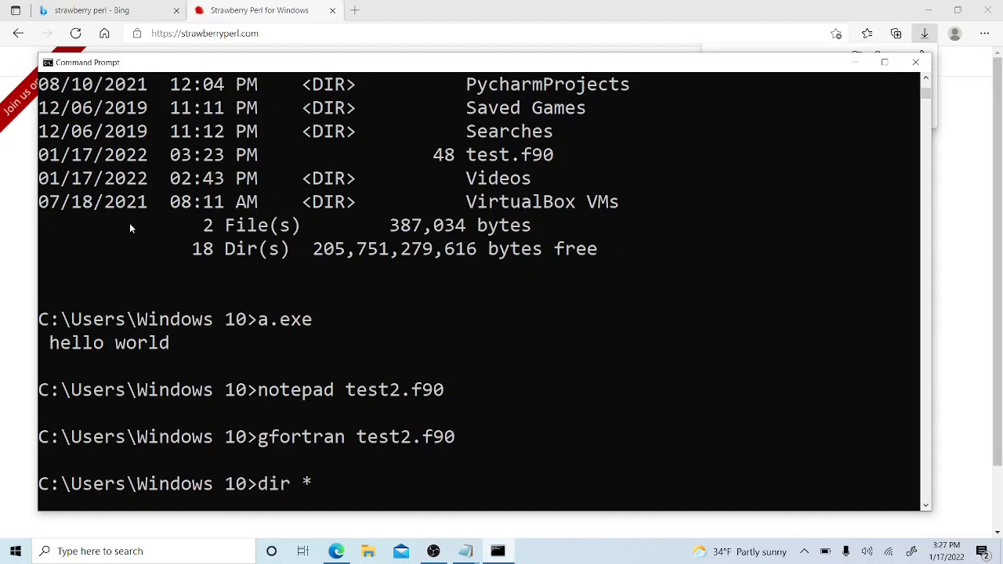
{"action": "type", "text": ".exe"}
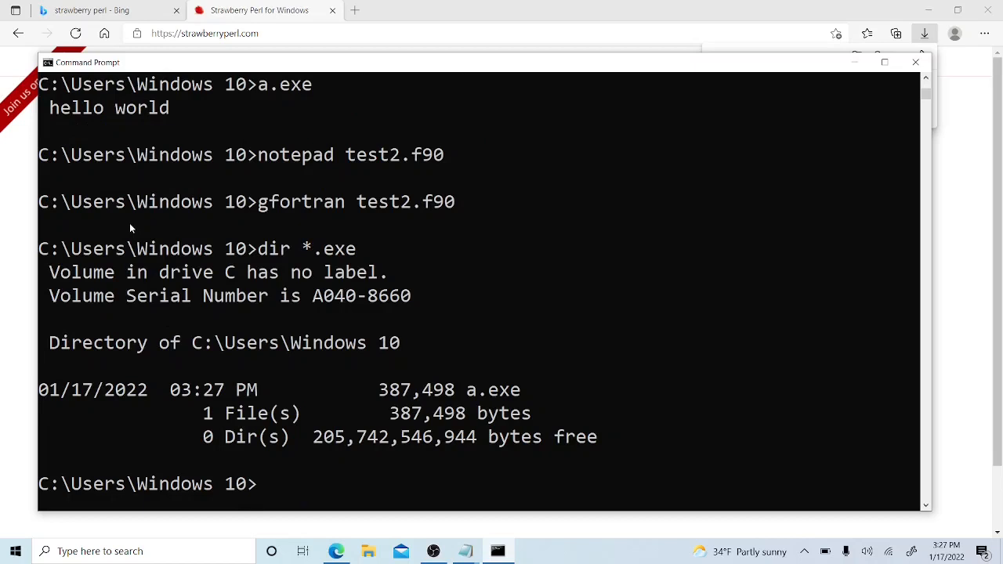
{"action": "type", "text": "a"}
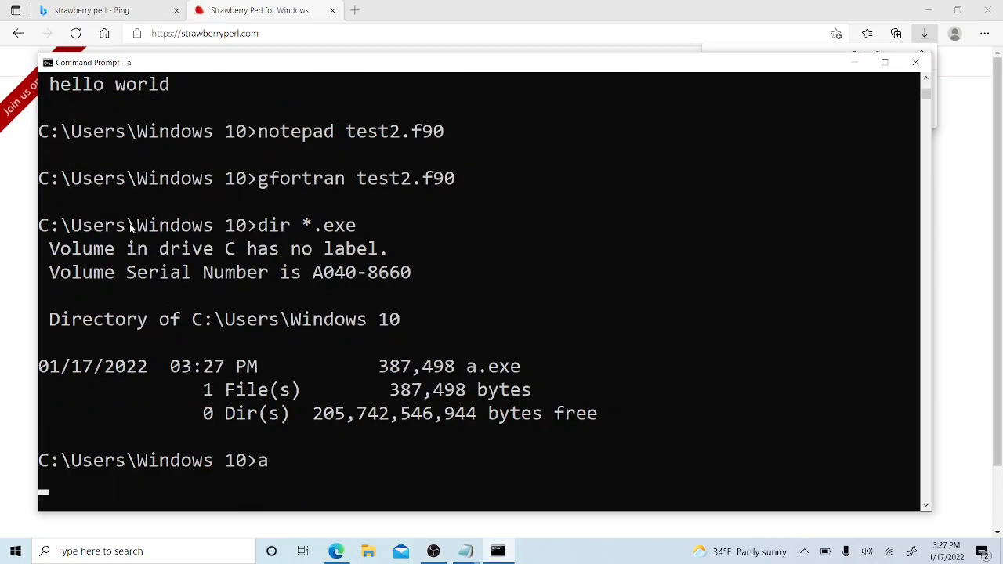